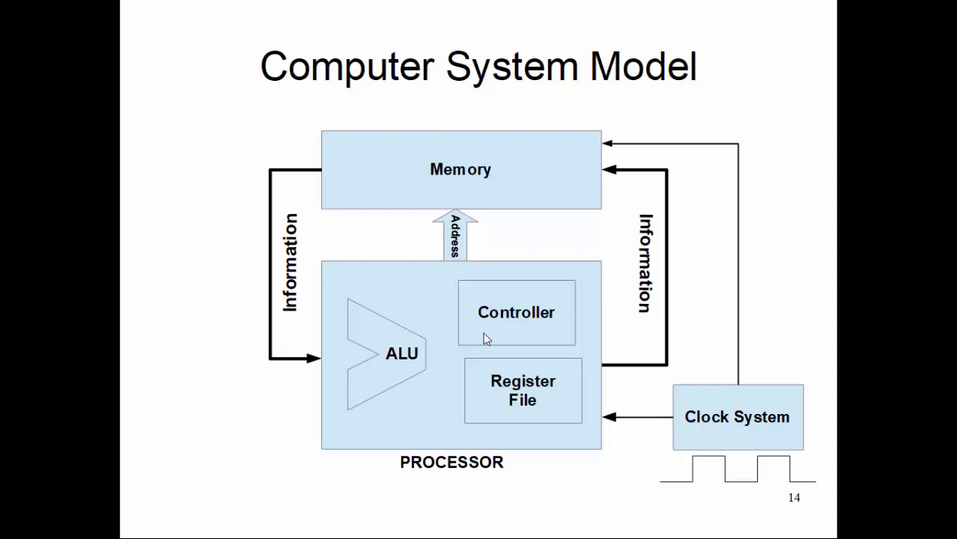
{"action": "mouse_move", "coordinate": [382, 377]}
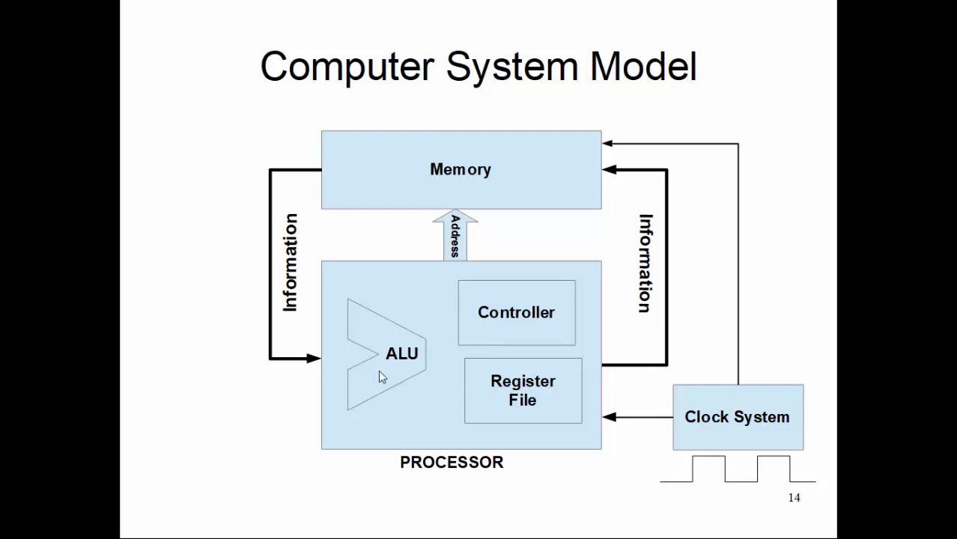
{"action": "mouse_move", "coordinate": [428, 324]}
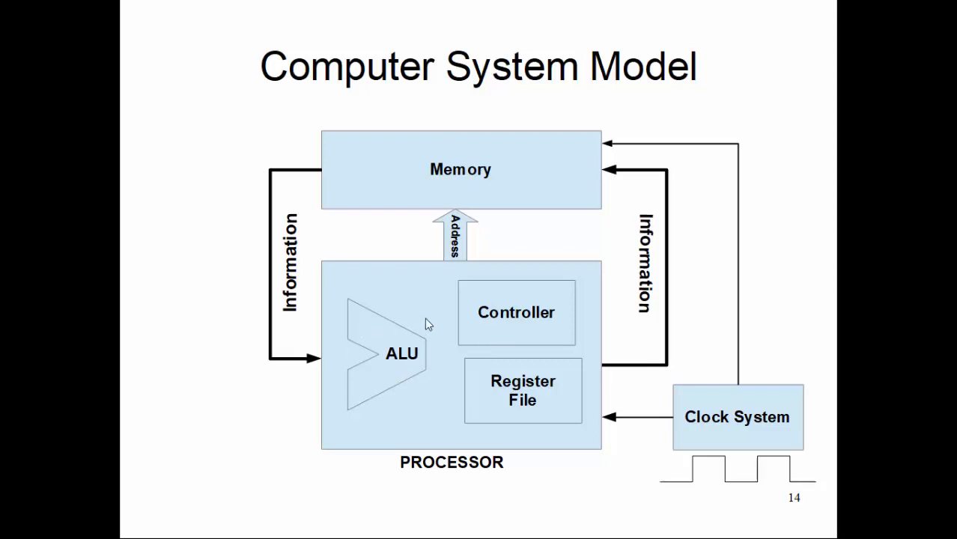
{"action": "mouse_move", "coordinate": [579, 398]}
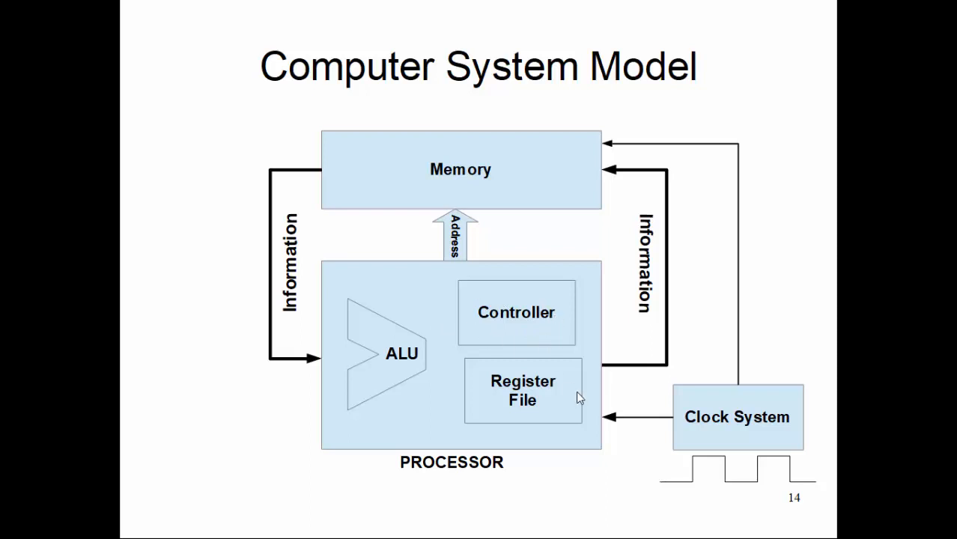
{"action": "mouse_move", "coordinate": [520, 376]}
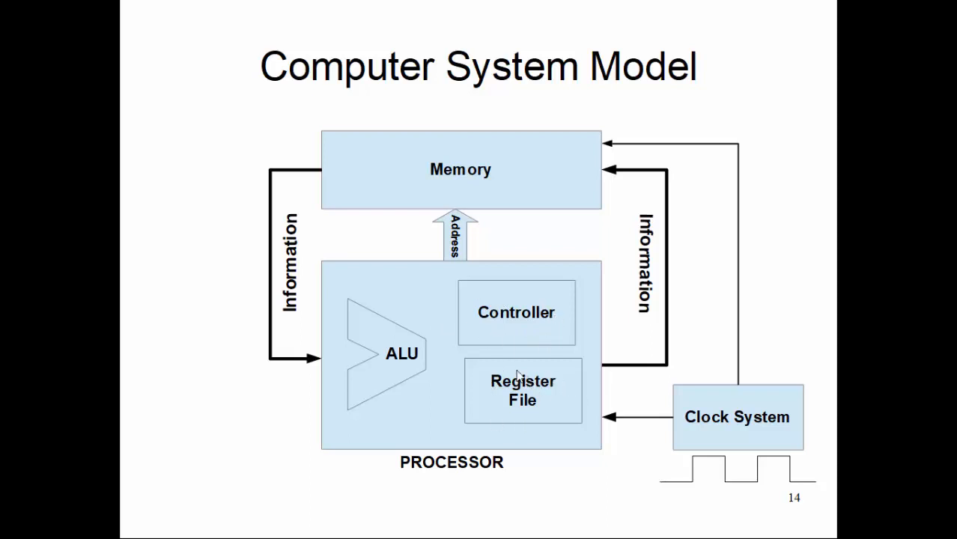
{"action": "mouse_move", "coordinate": [414, 334]}
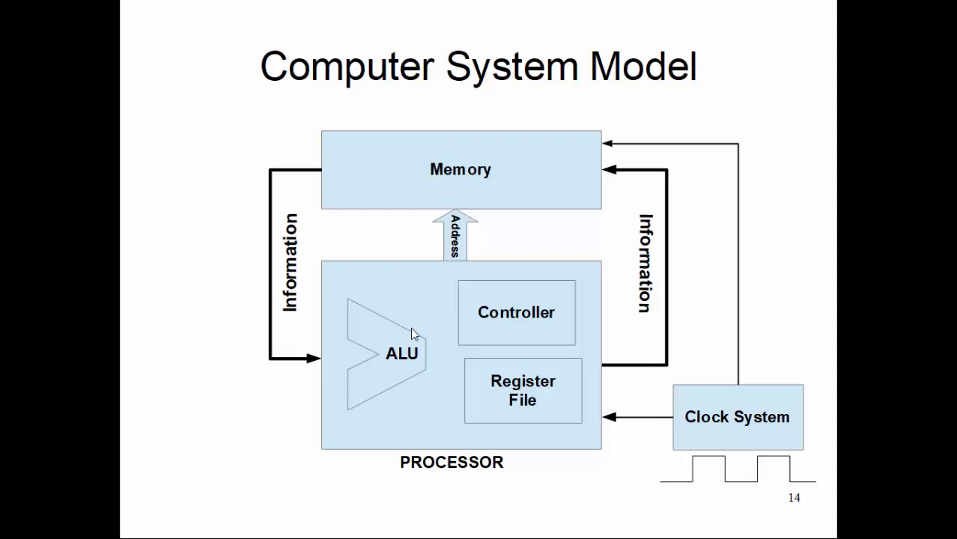
{"action": "mouse_move", "coordinate": [418, 351]}
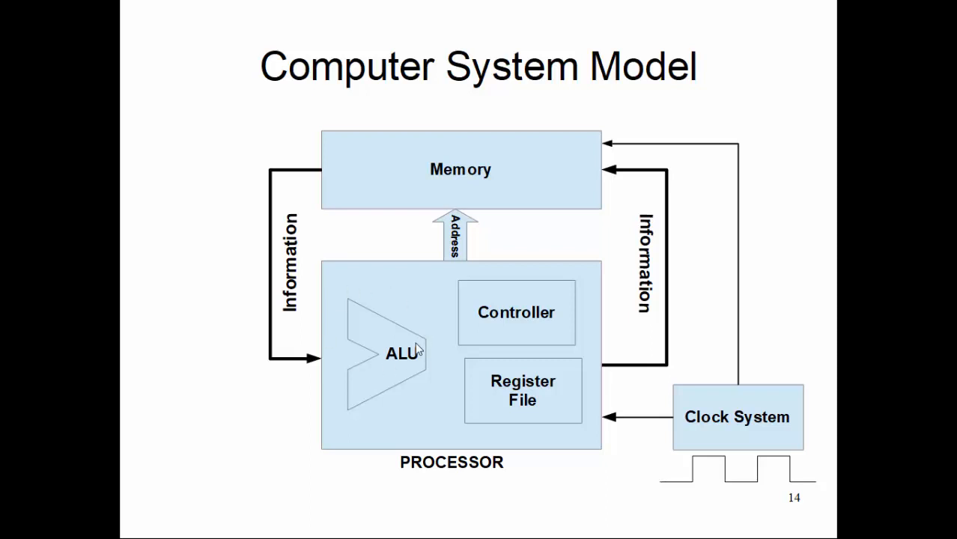
{"action": "mouse_move", "coordinate": [378, 382]}
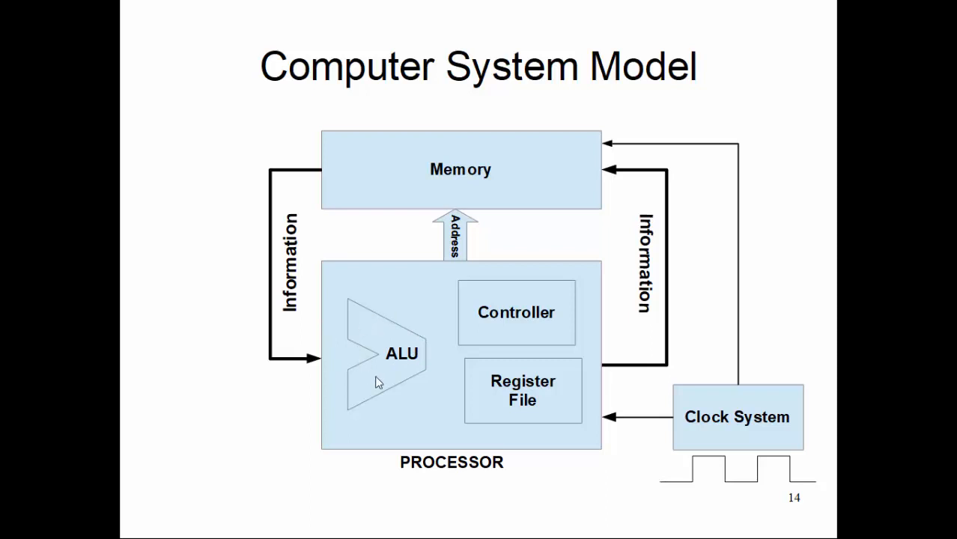
{"action": "mouse_move", "coordinate": [417, 384]}
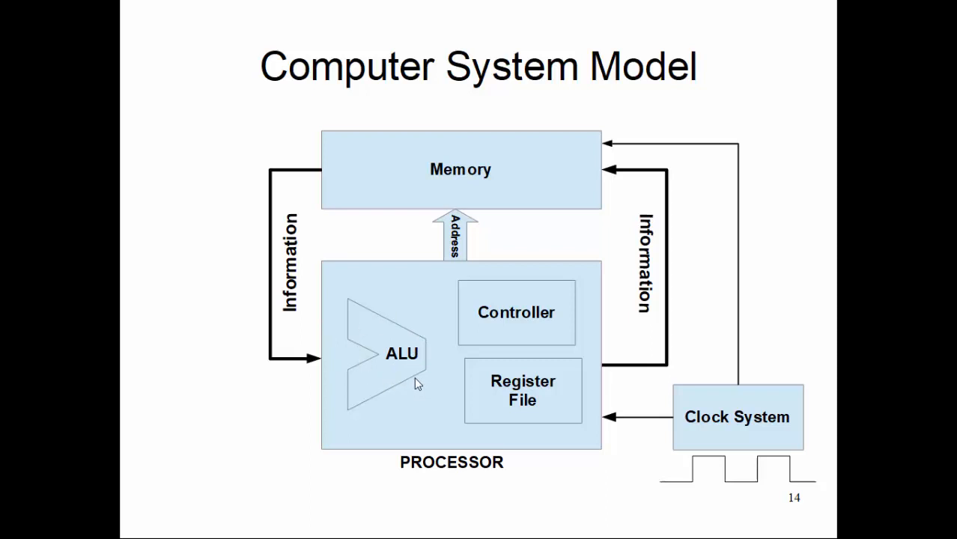
{"action": "mouse_move", "coordinate": [433, 352]}
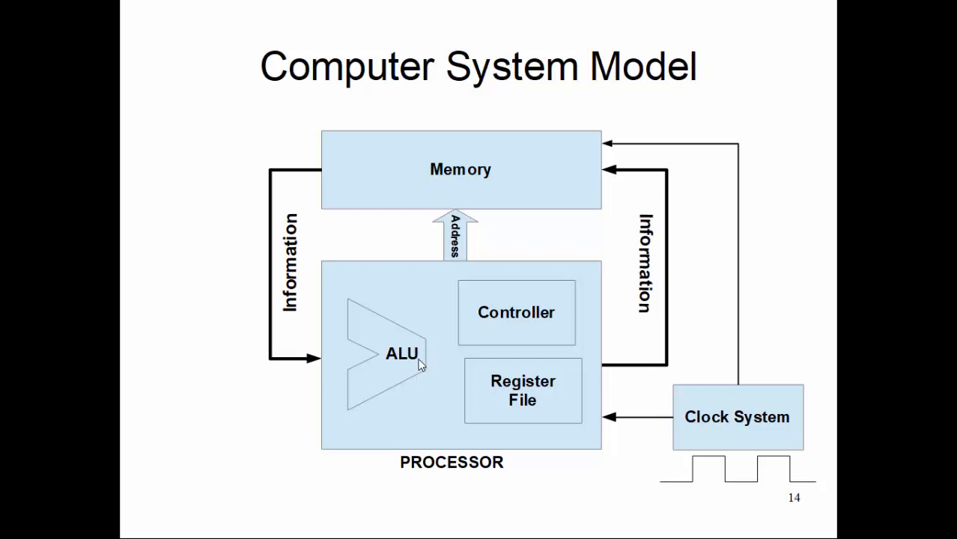
{"action": "mouse_move", "coordinate": [441, 304]}
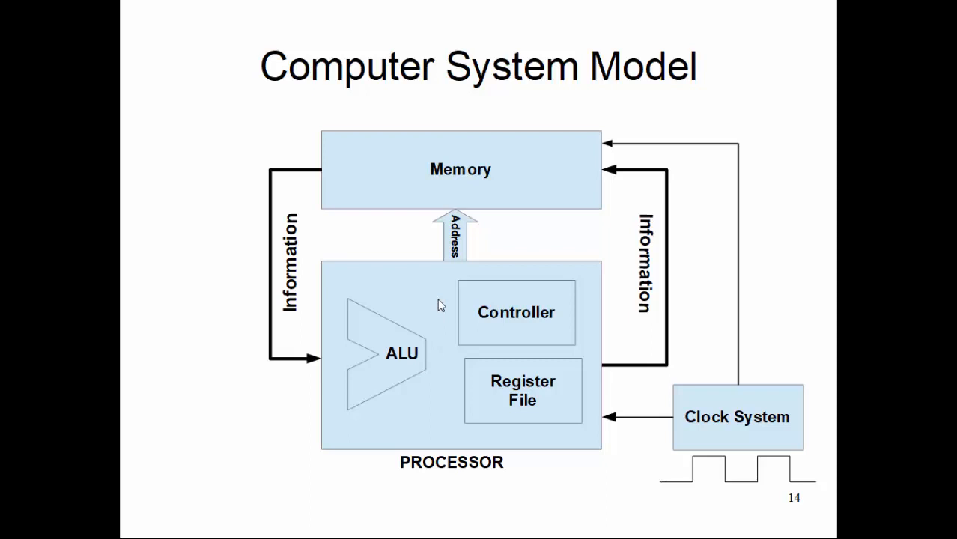
{"action": "mouse_move", "coordinate": [401, 328]}
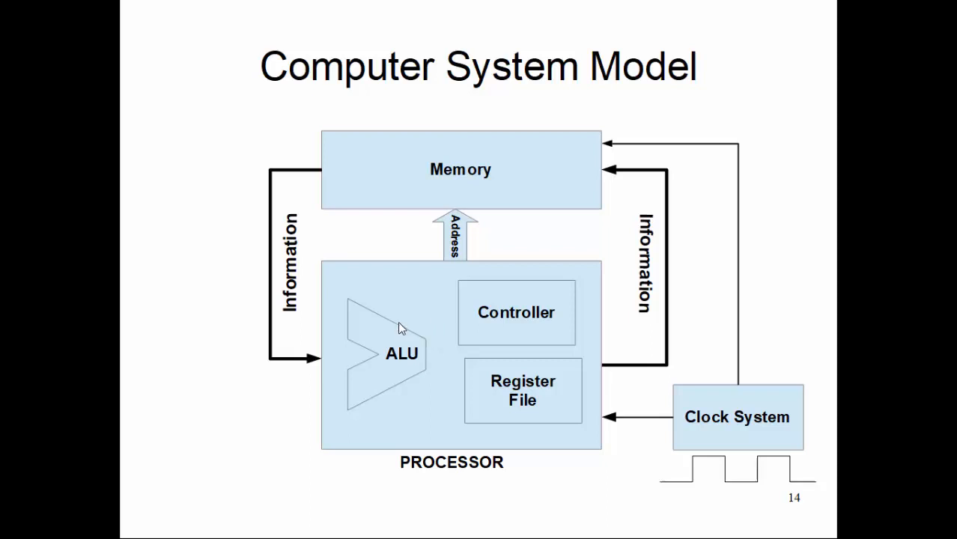
{"action": "mouse_move", "coordinate": [406, 358]}
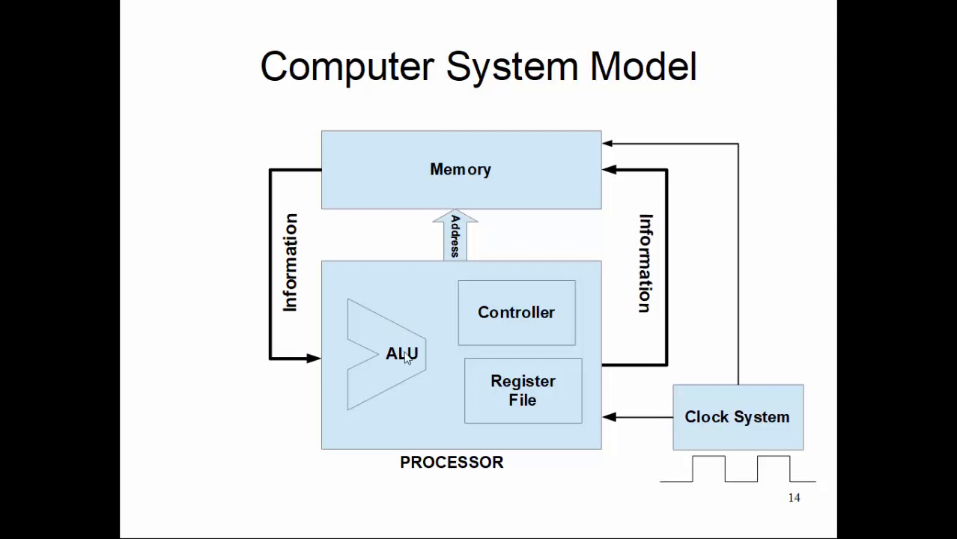
{"action": "mouse_move", "coordinate": [383, 357]}
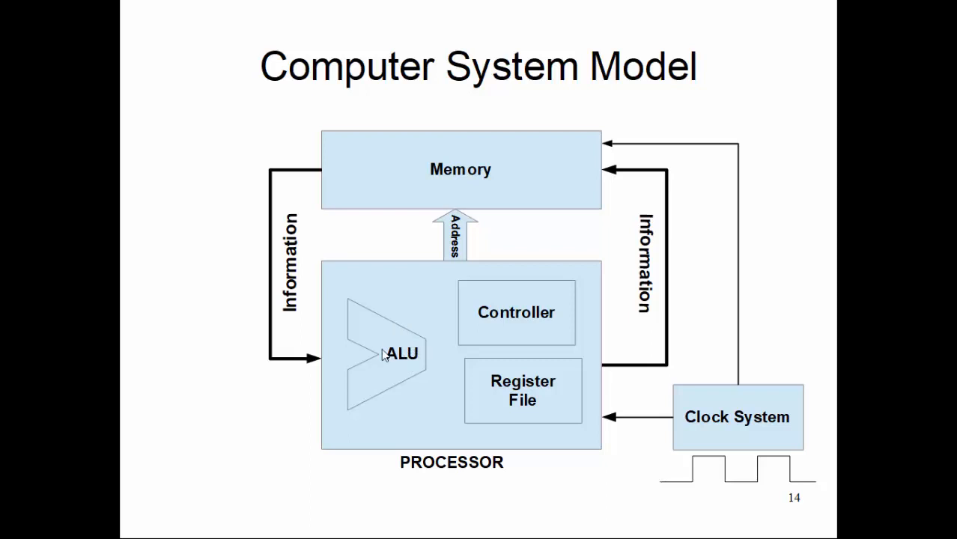
{"action": "mouse_move", "coordinate": [414, 347]}
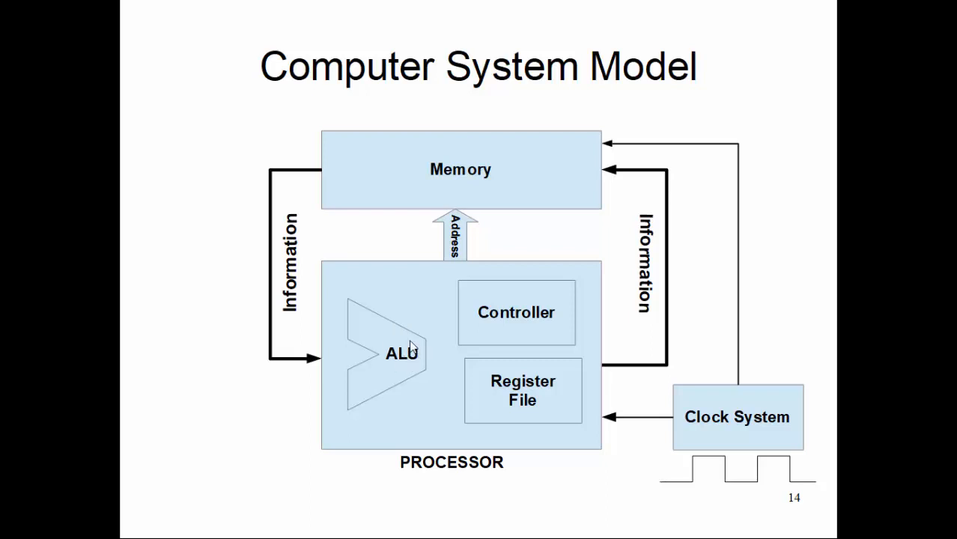
{"action": "mouse_move", "coordinate": [418, 367]}
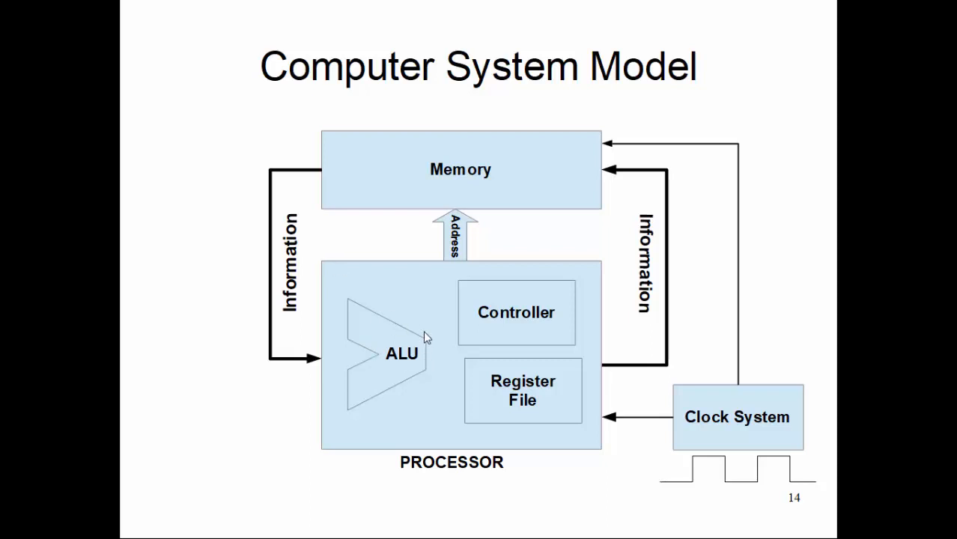
{"action": "mouse_move", "coordinate": [426, 332]}
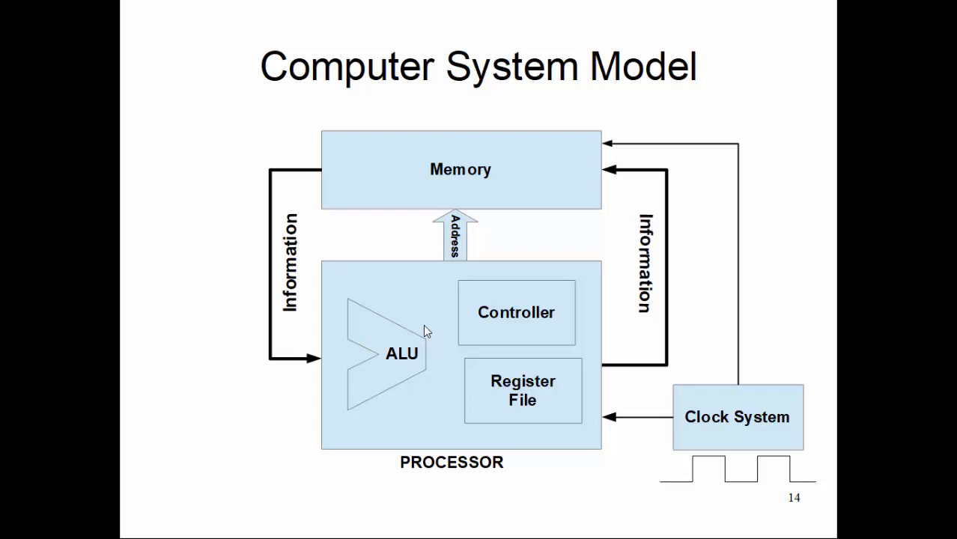
{"action": "mouse_move", "coordinate": [442, 472]}
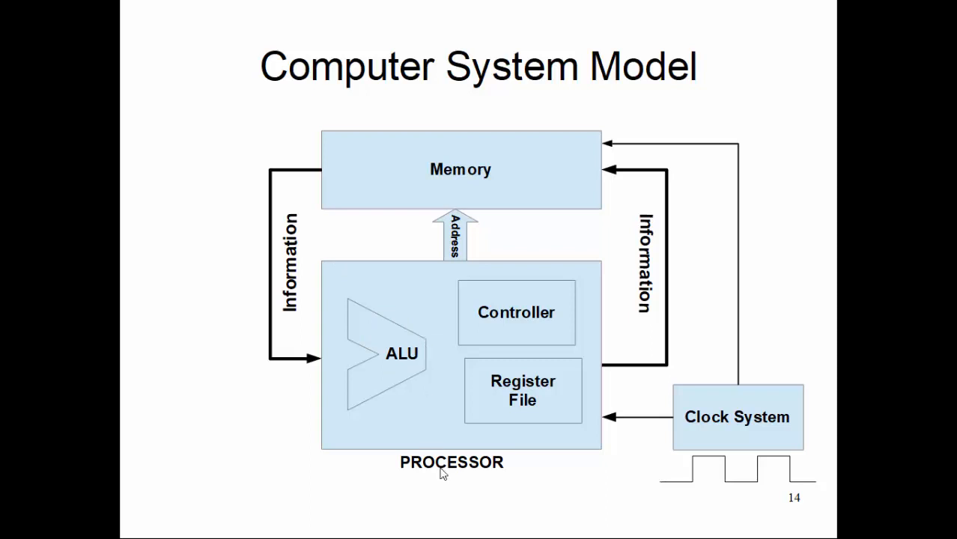
{"action": "mouse_move", "coordinate": [476, 486]}
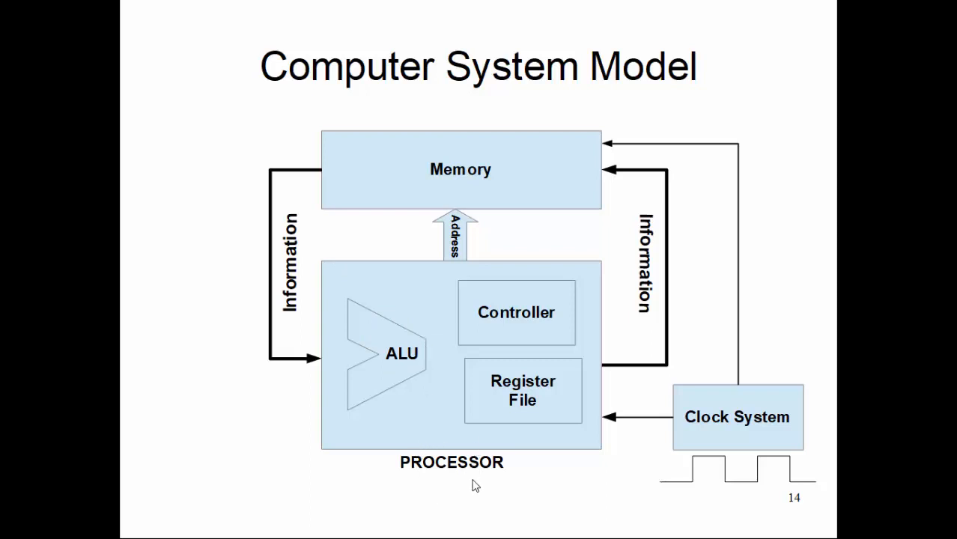
{"action": "mouse_move", "coordinate": [462, 442]}
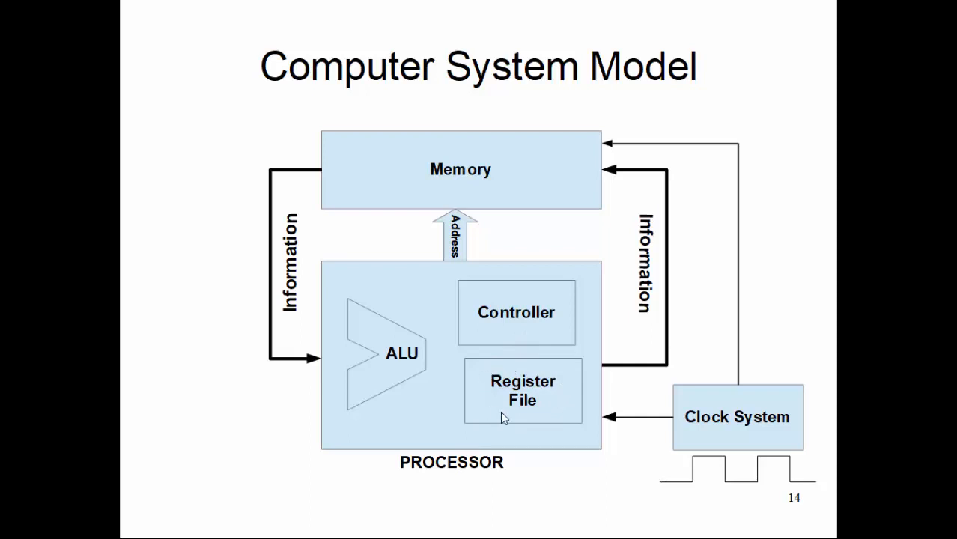
{"action": "mouse_move", "coordinate": [485, 412]}
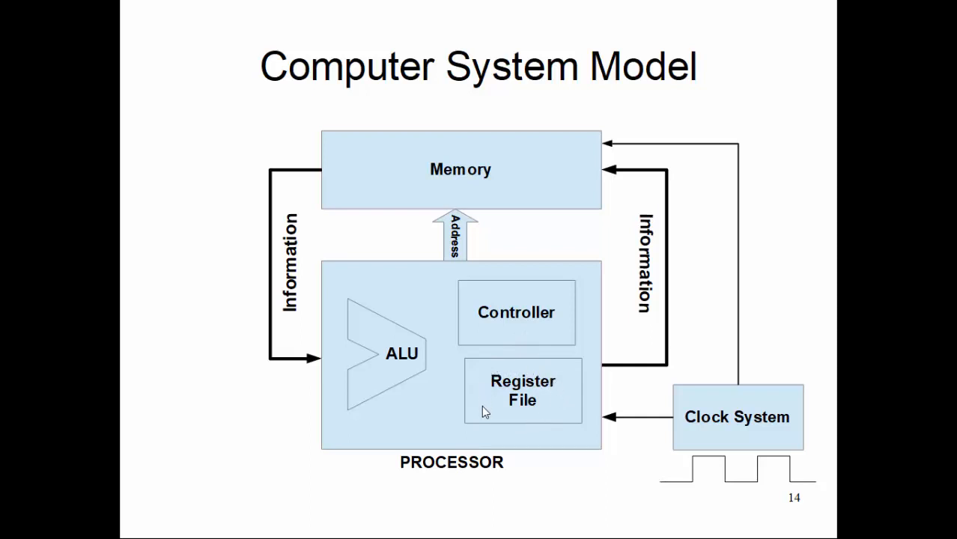
{"action": "mouse_move", "coordinate": [512, 377]}
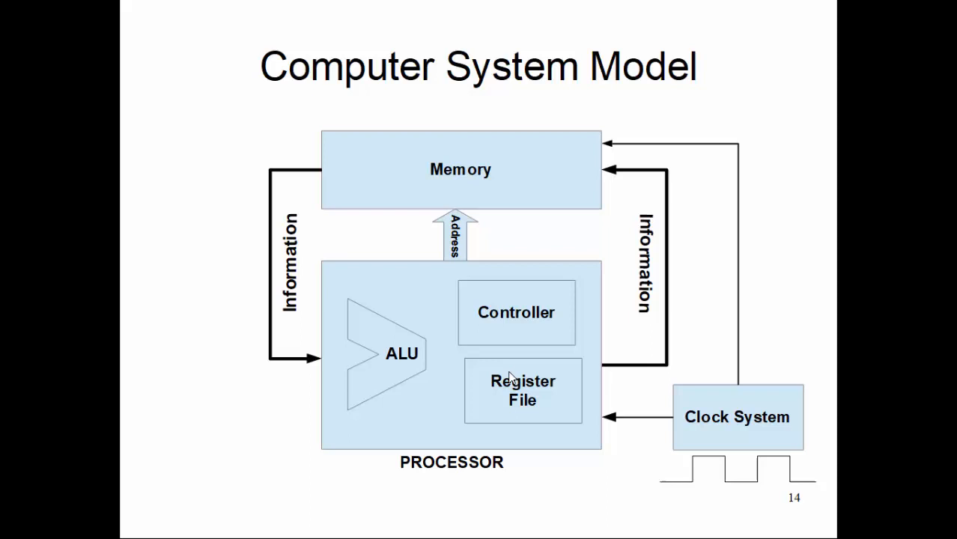
{"action": "mouse_move", "coordinate": [504, 190]}
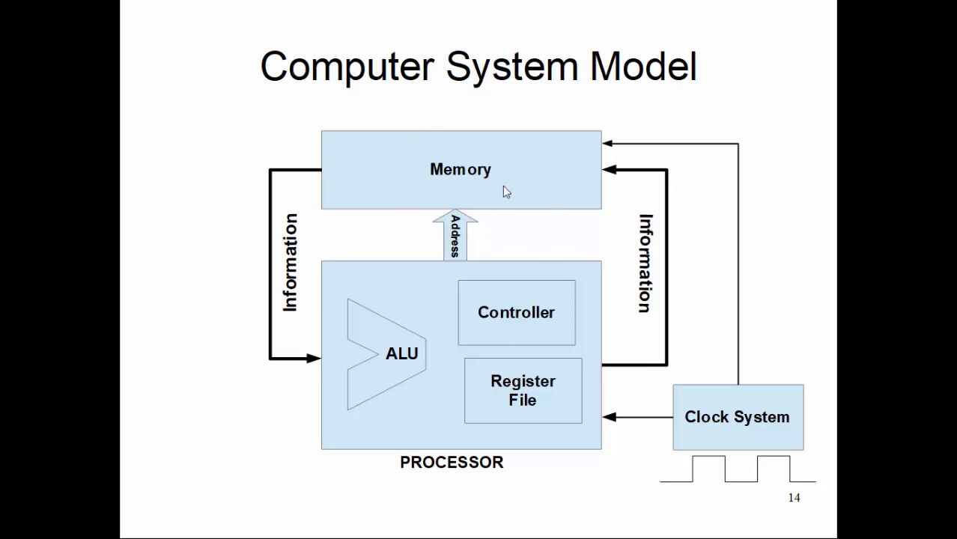
{"action": "mouse_move", "coordinate": [524, 417]}
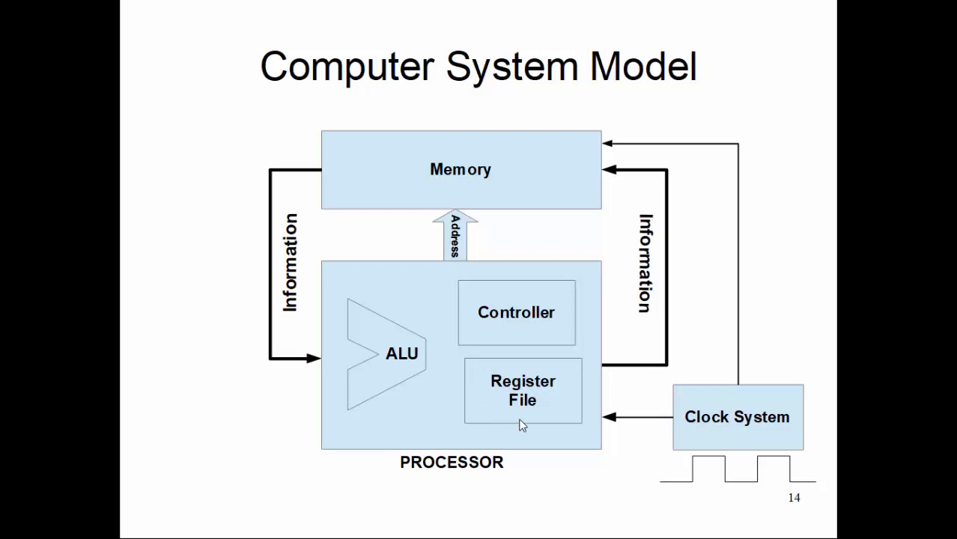
{"action": "mouse_move", "coordinate": [581, 186]}
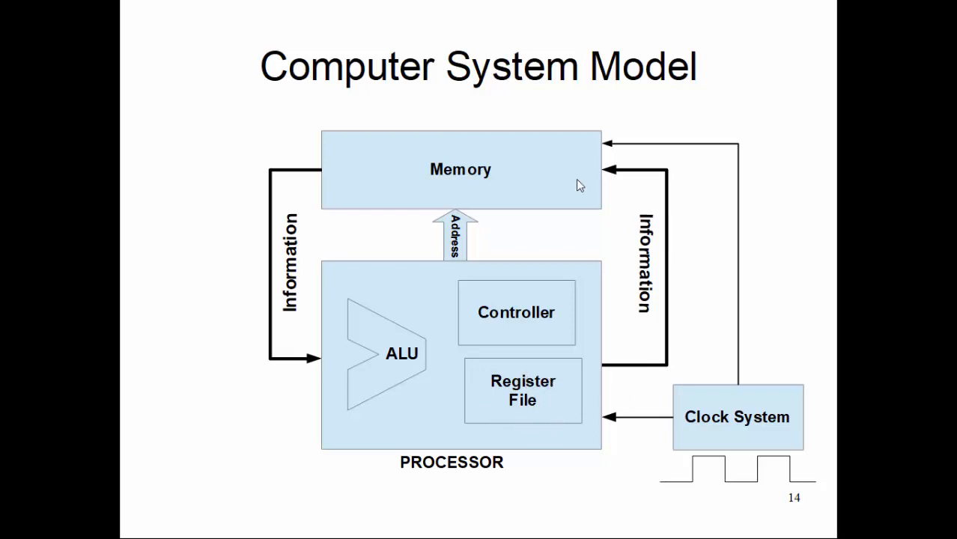
{"action": "mouse_move", "coordinate": [519, 362]}
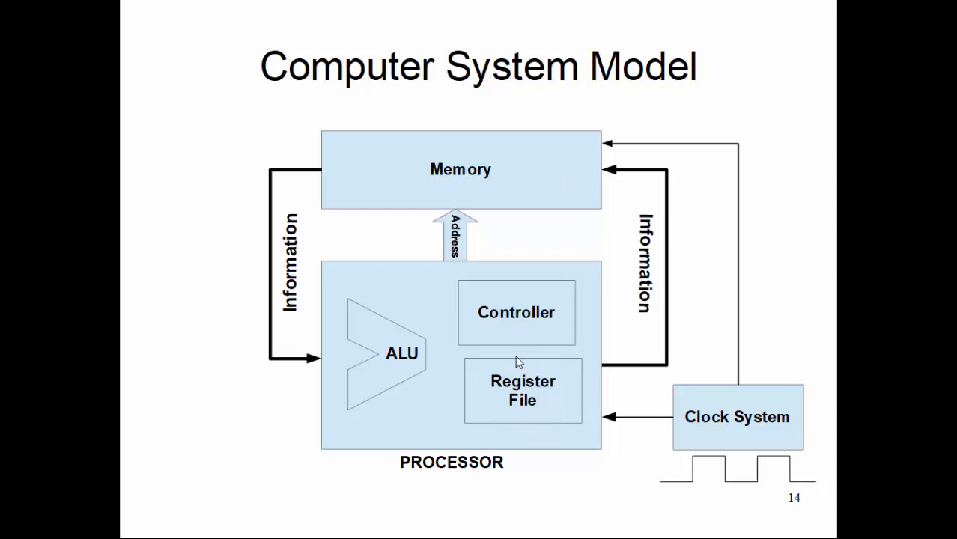
{"action": "mouse_move", "coordinate": [551, 376]}
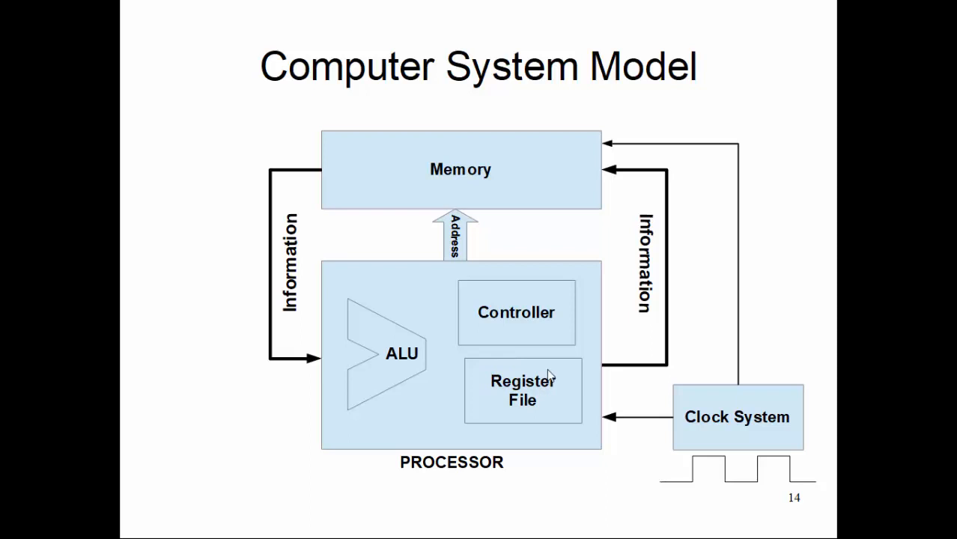
{"action": "mouse_move", "coordinate": [560, 396]}
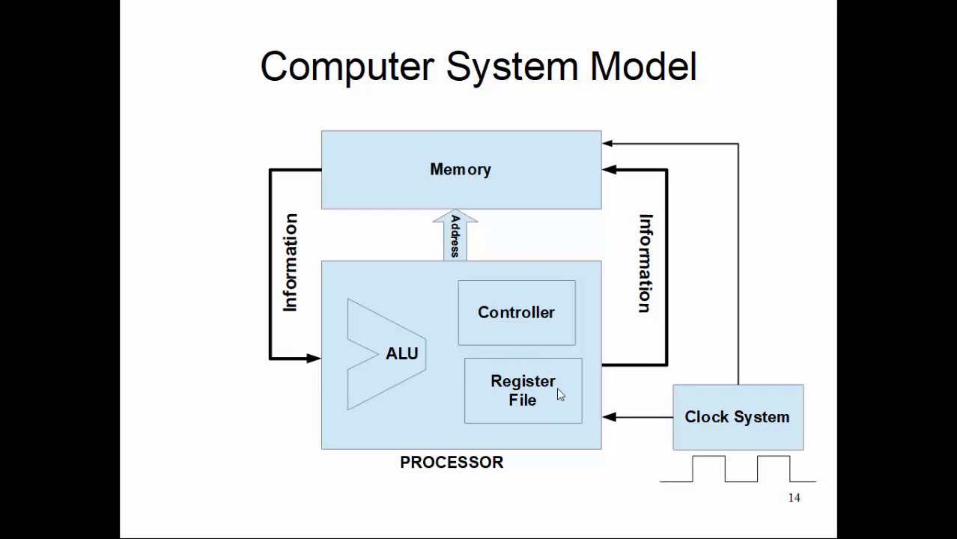
{"action": "mouse_move", "coordinate": [547, 393]}
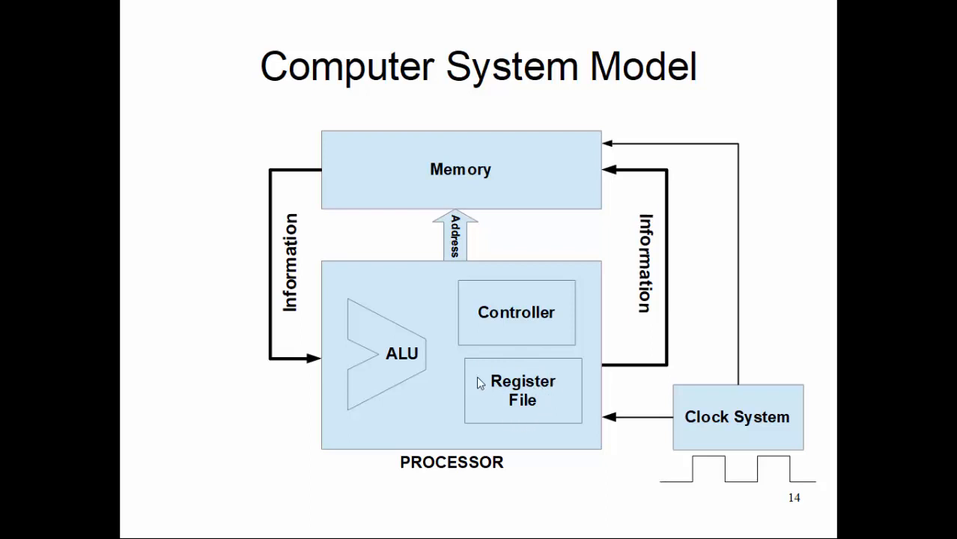
{"action": "mouse_move", "coordinate": [485, 379]}
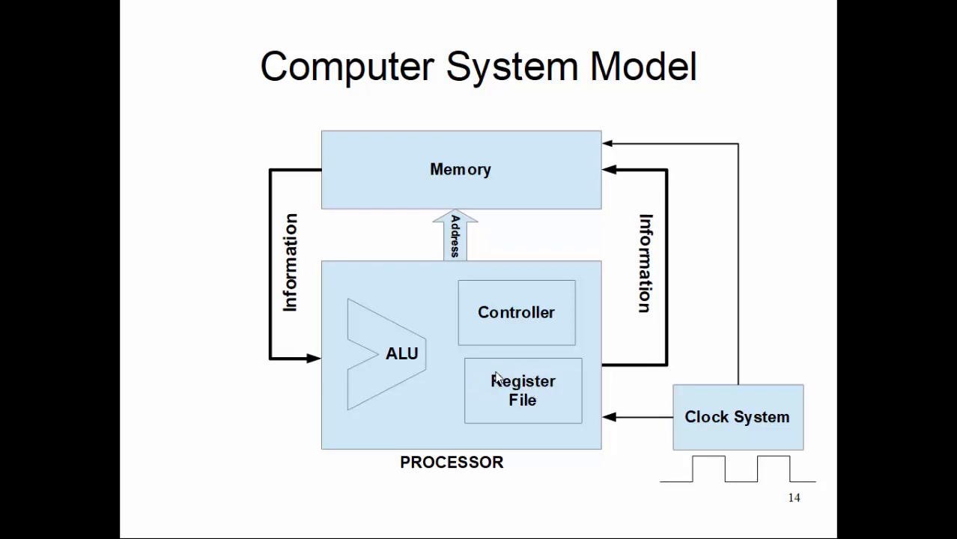
{"action": "mouse_move", "coordinate": [504, 284]}
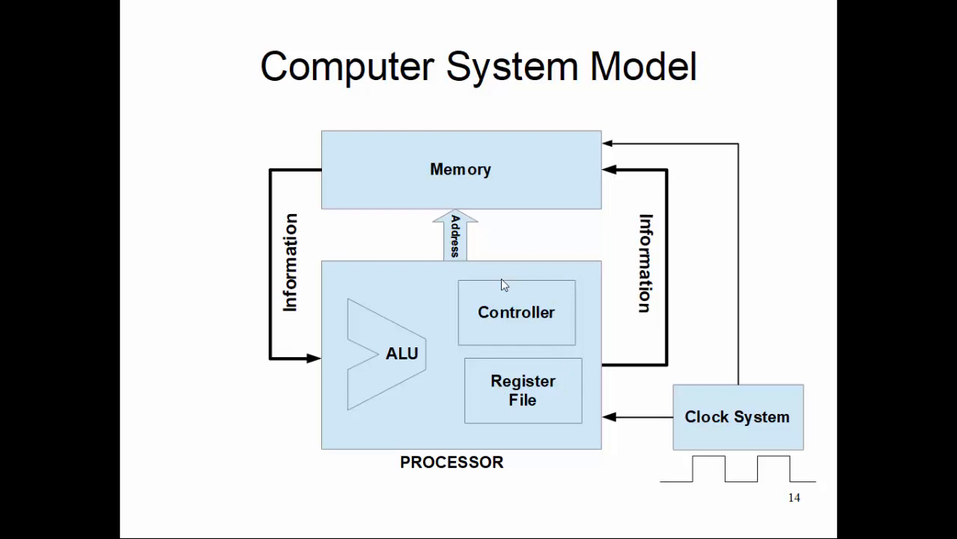
{"action": "mouse_move", "coordinate": [558, 308]}
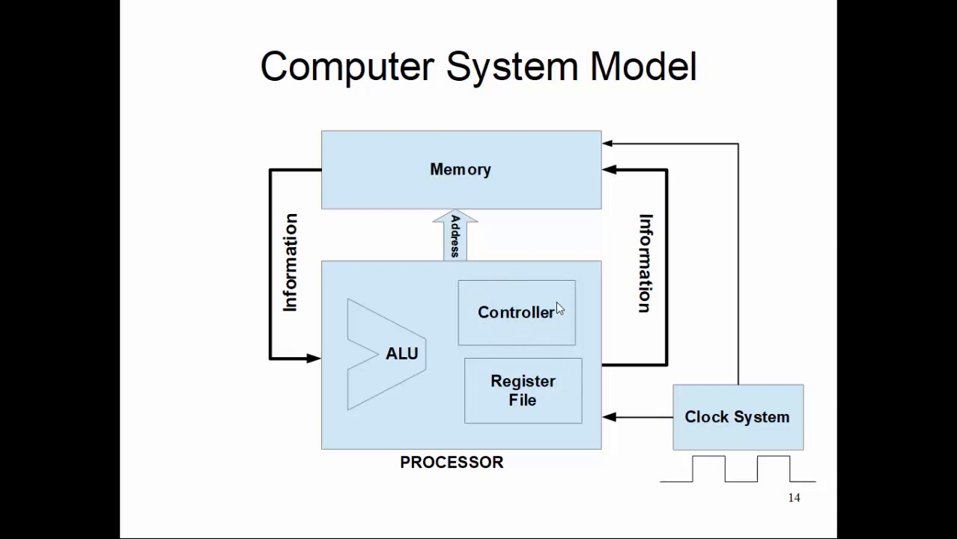
{"action": "mouse_move", "coordinate": [548, 342]}
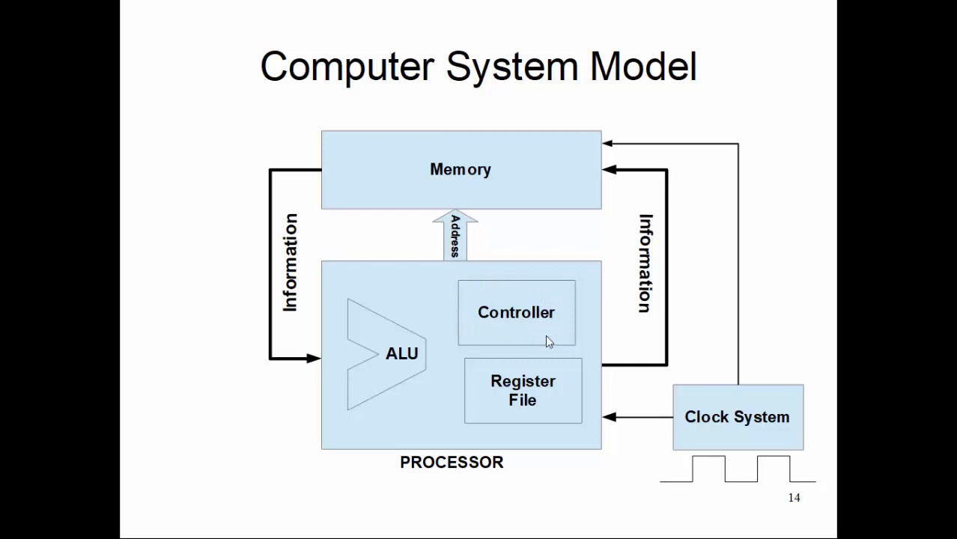
{"action": "mouse_move", "coordinate": [545, 316]}
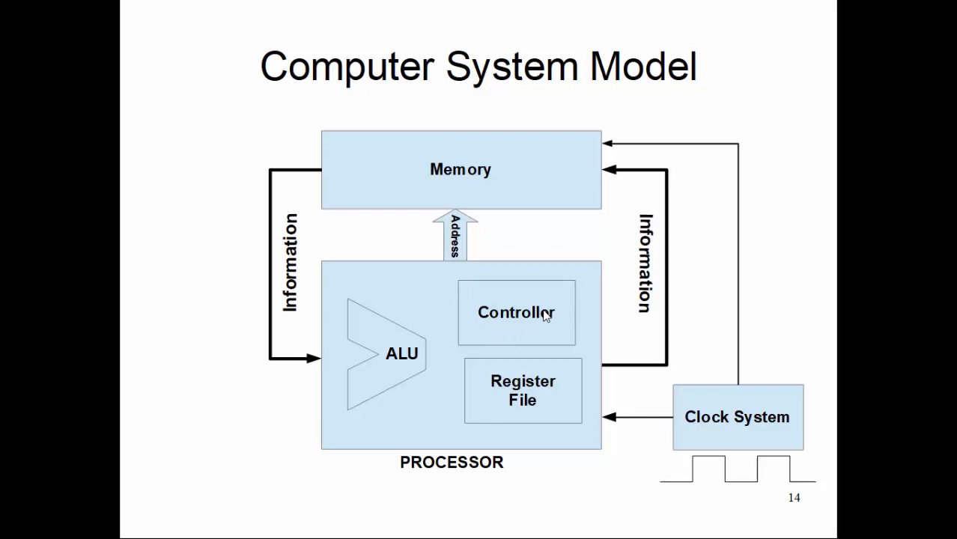
{"action": "mouse_move", "coordinate": [523, 383]}
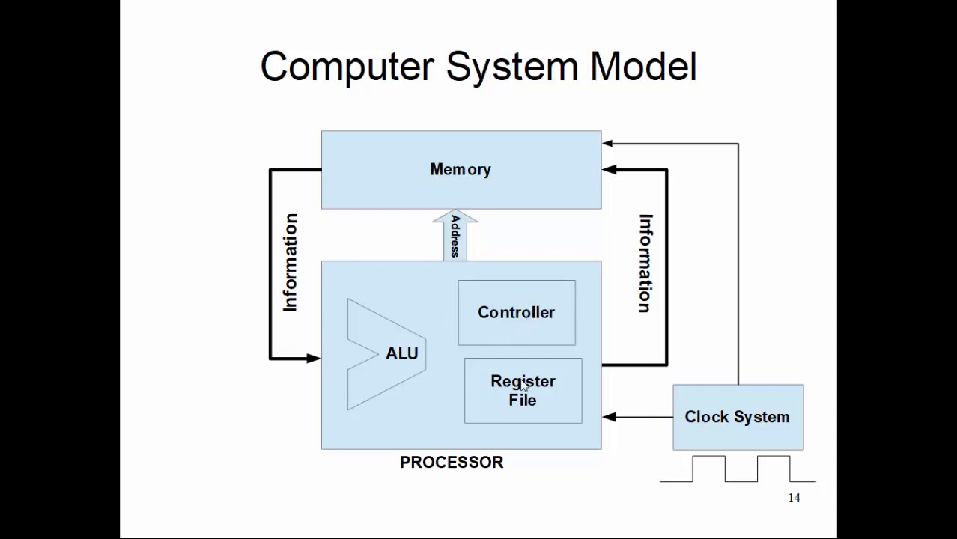
{"action": "mouse_move", "coordinate": [547, 182]}
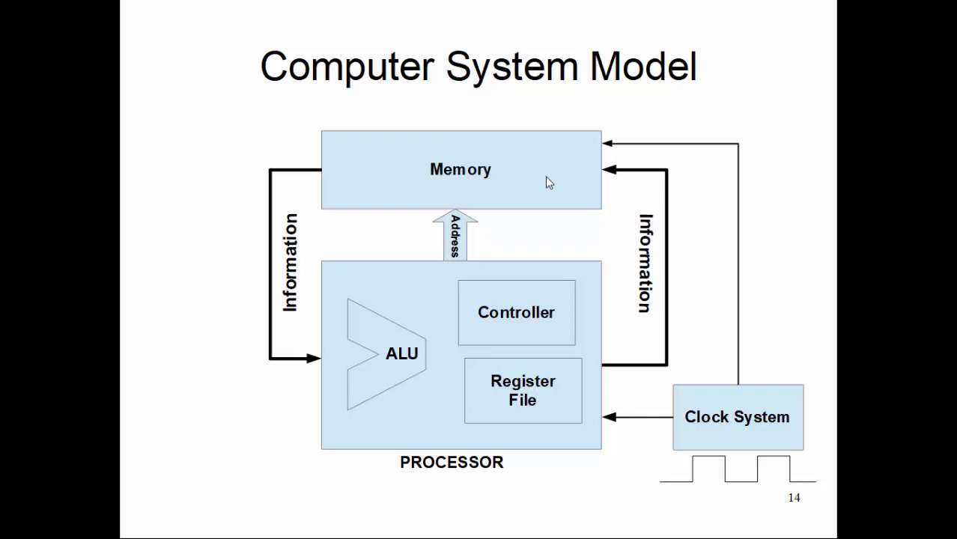
{"action": "mouse_move", "coordinate": [462, 315]}
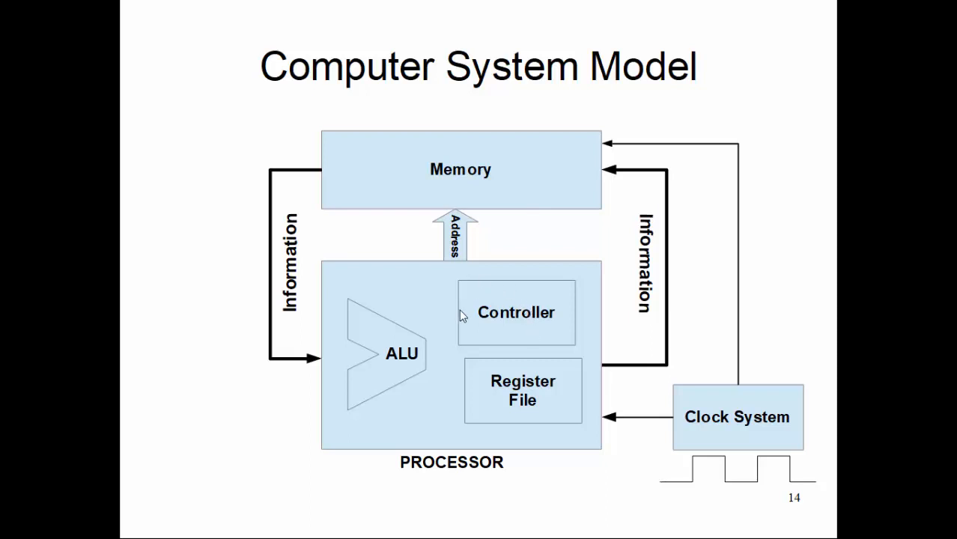
{"action": "mouse_move", "coordinate": [515, 292]}
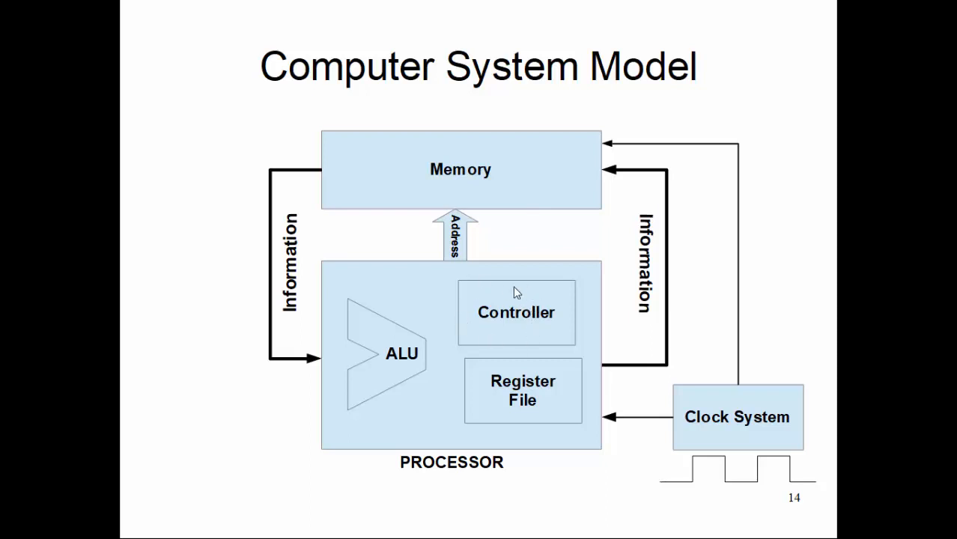
{"action": "mouse_move", "coordinate": [468, 311]}
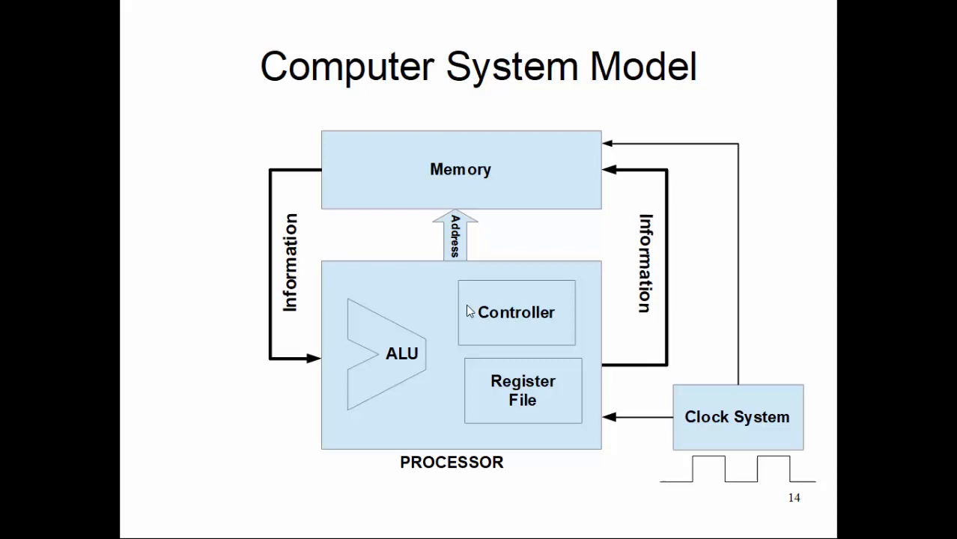
{"action": "mouse_move", "coordinate": [508, 297]}
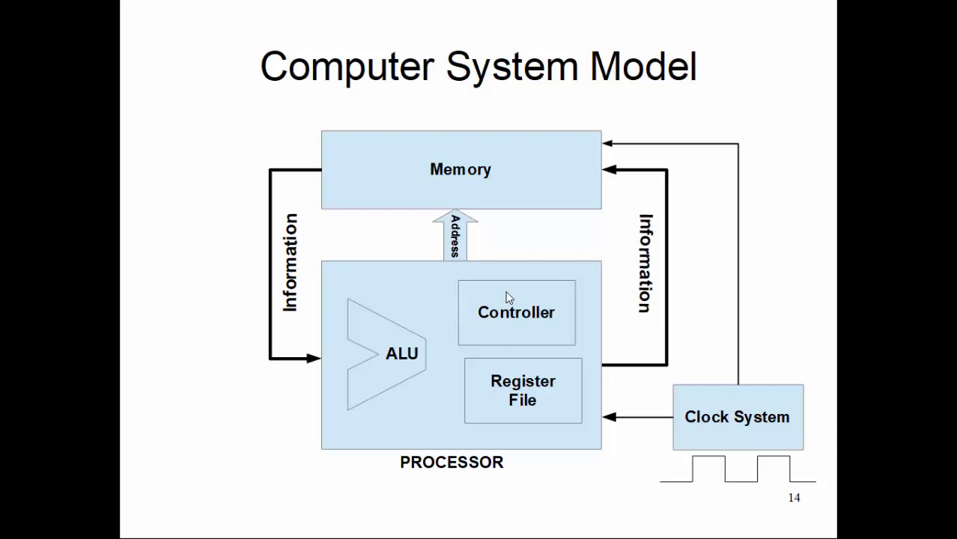
{"action": "mouse_move", "coordinate": [438, 368]}
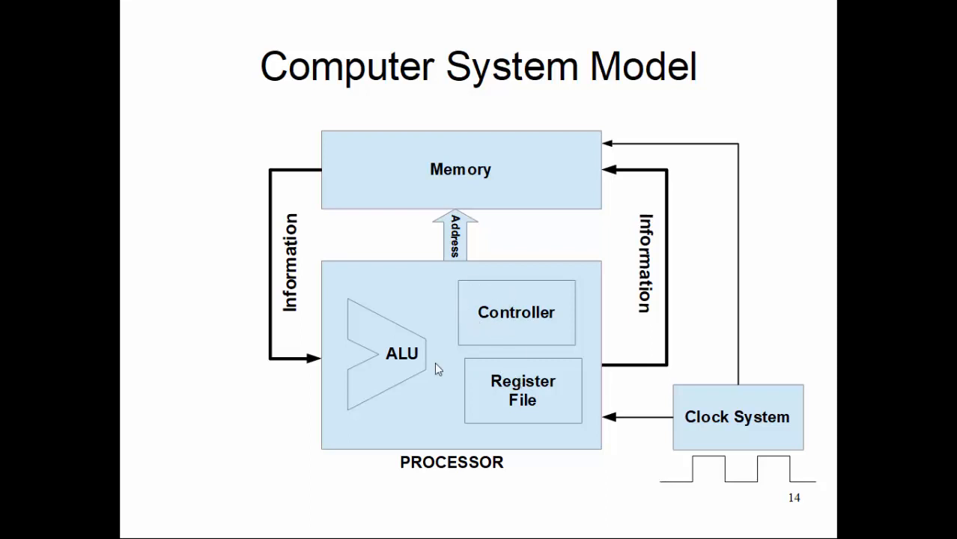
{"action": "mouse_move", "coordinate": [527, 415]}
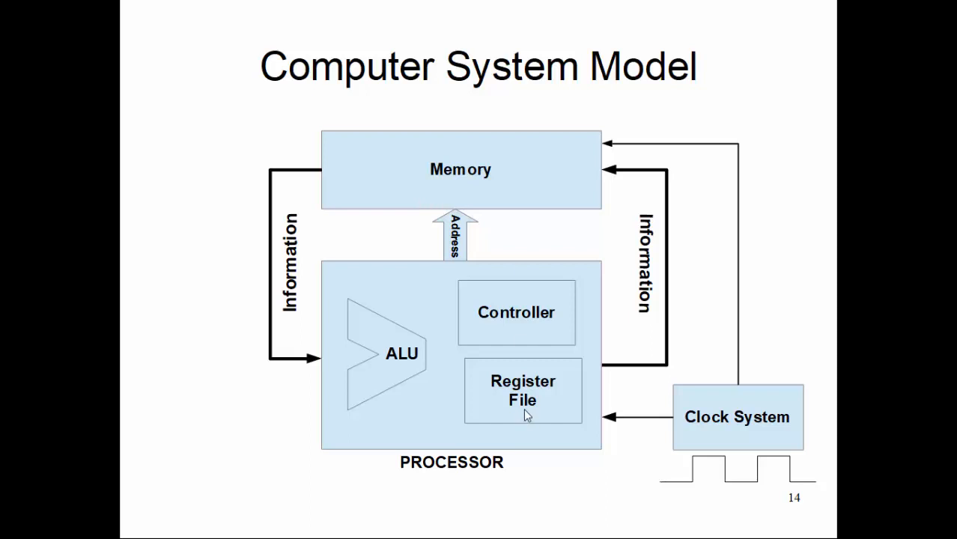
{"action": "mouse_move", "coordinate": [367, 332]}
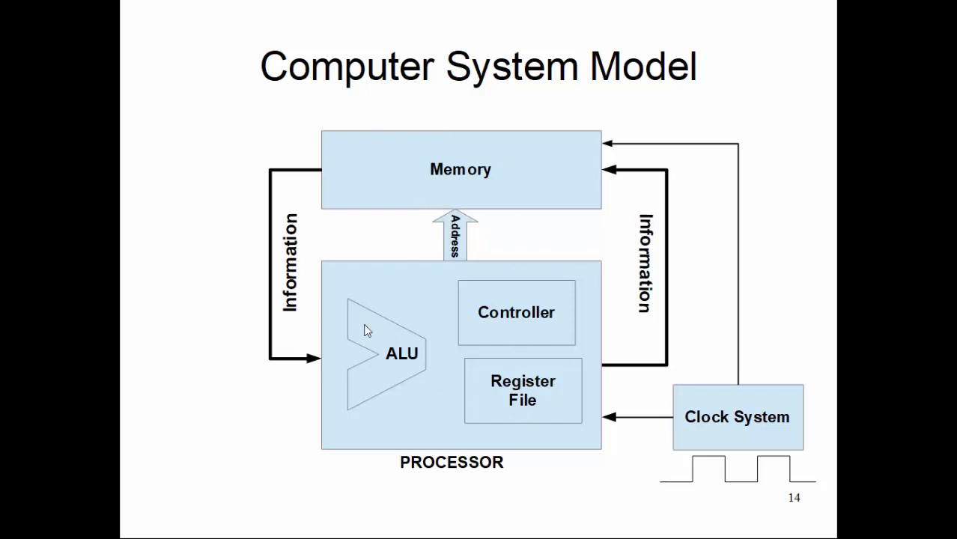
{"action": "mouse_move", "coordinate": [535, 296]}
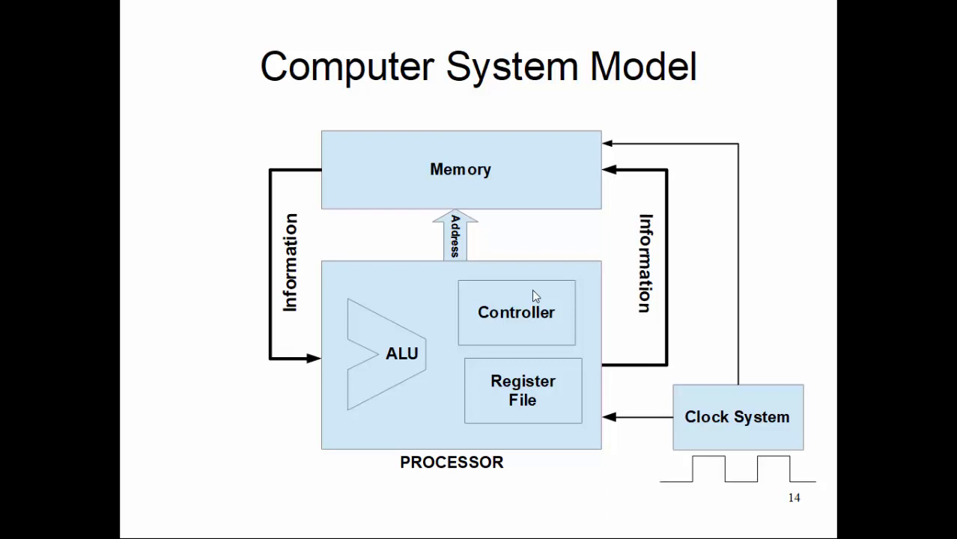
{"action": "mouse_move", "coordinate": [487, 300]}
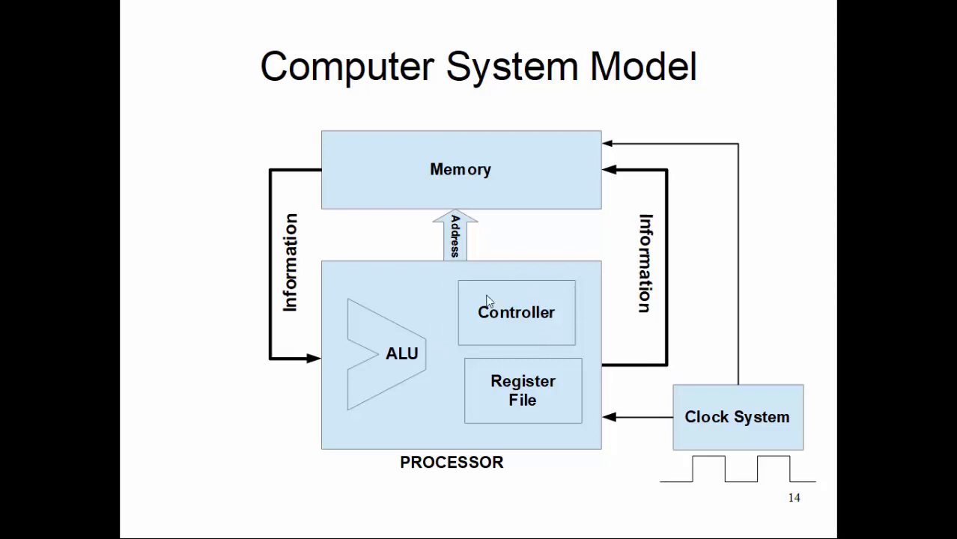
{"action": "mouse_move", "coordinate": [545, 316]}
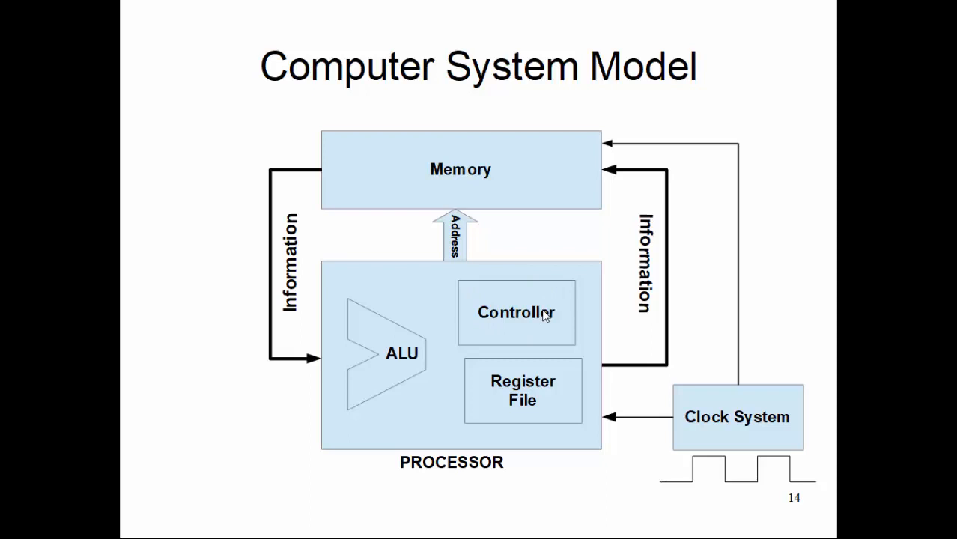
{"action": "mouse_move", "coordinate": [502, 314]}
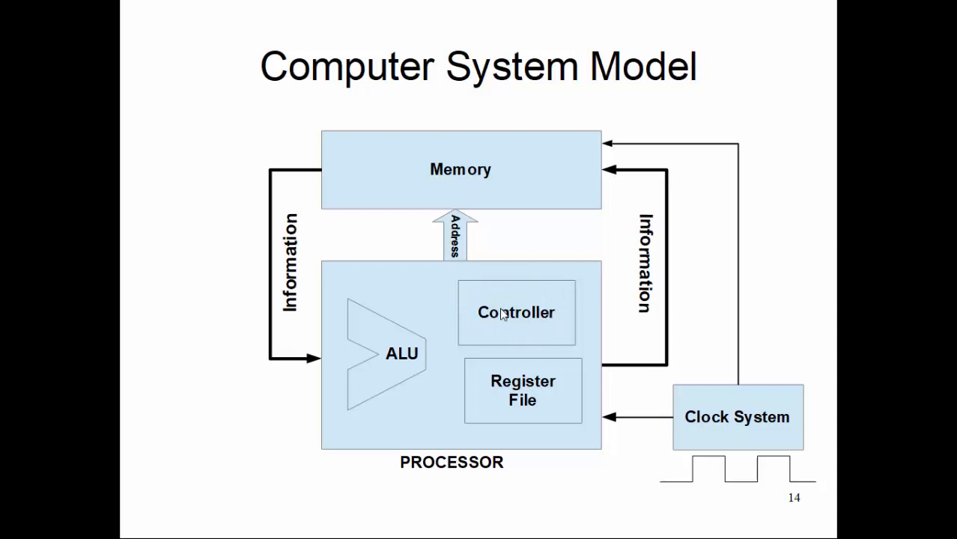
{"action": "mouse_move", "coordinate": [521, 317]}
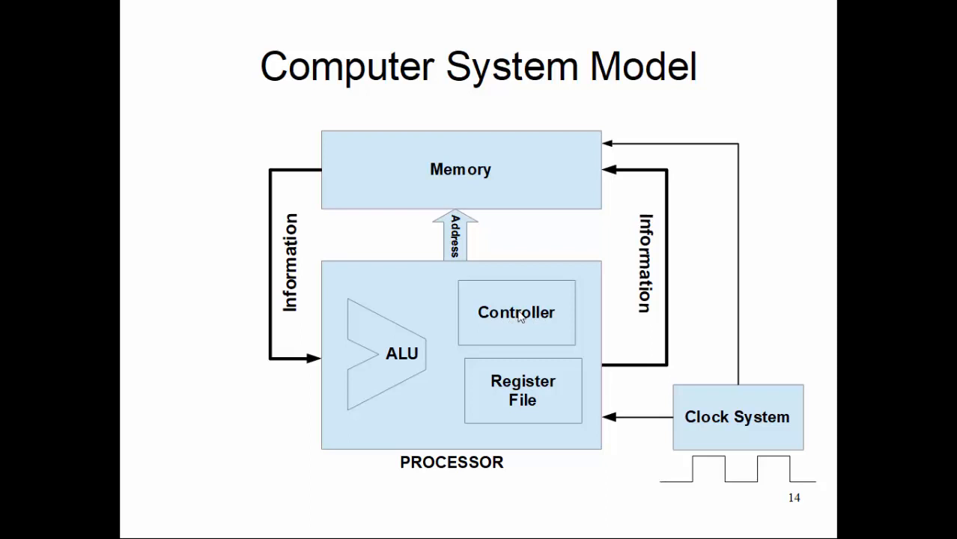
{"action": "mouse_move", "coordinate": [454, 204]}
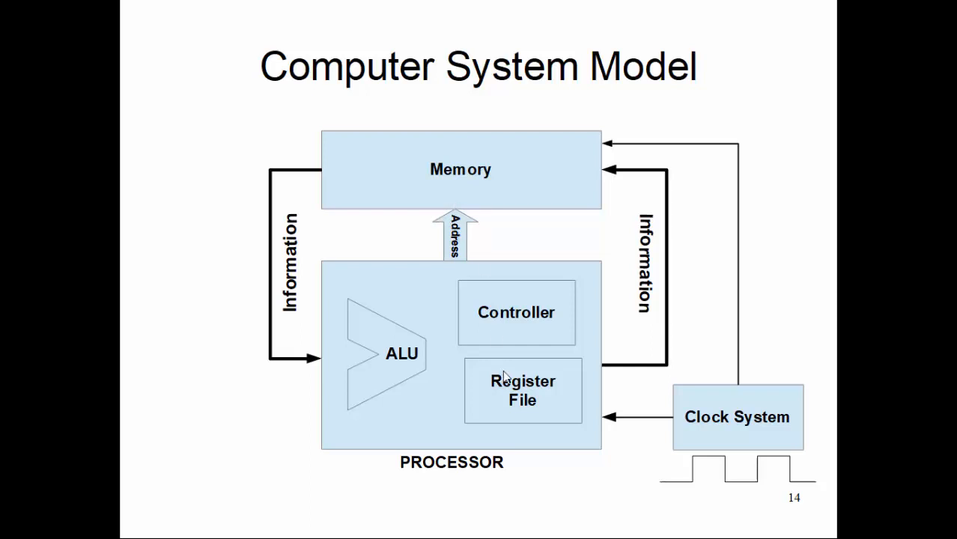
{"action": "mouse_move", "coordinate": [713, 385]}
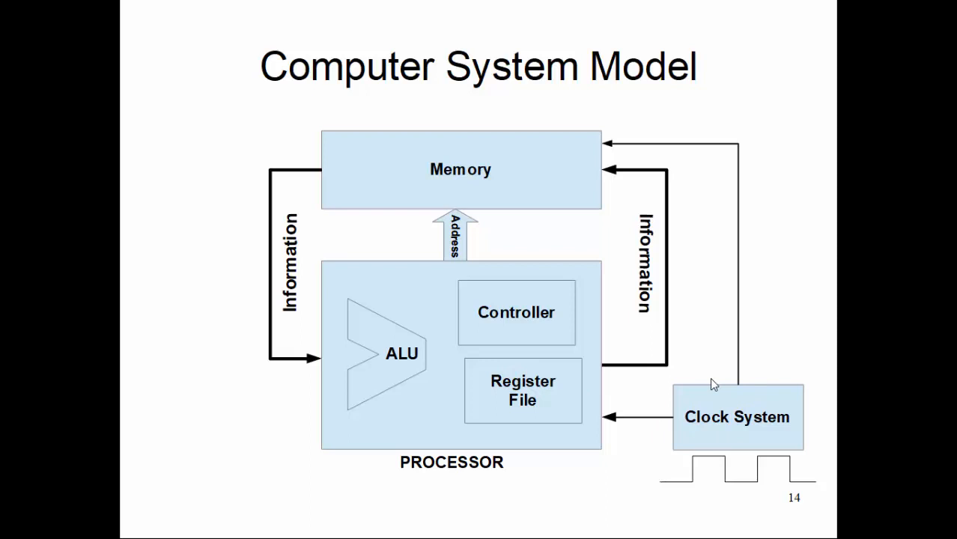
{"action": "mouse_move", "coordinate": [730, 417]}
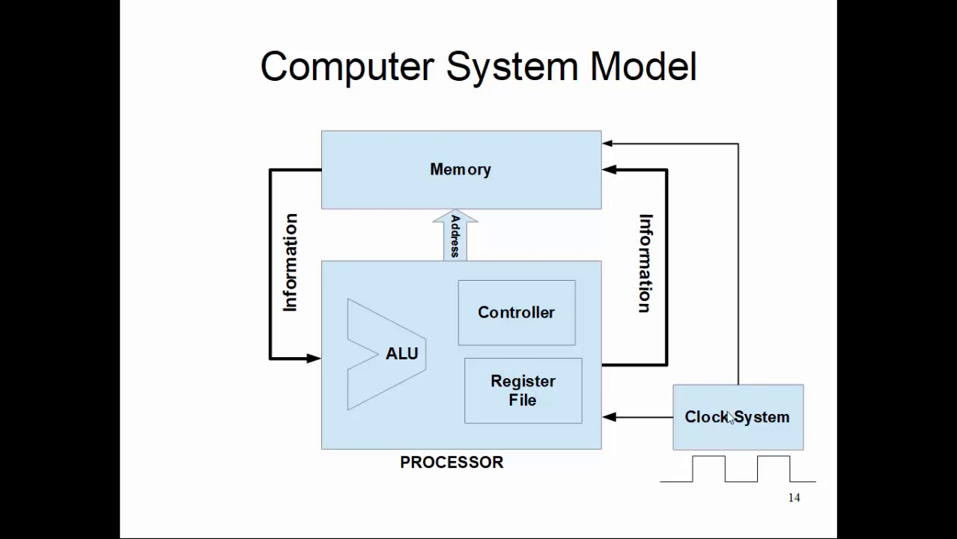
{"action": "mouse_move", "coordinate": [799, 421]}
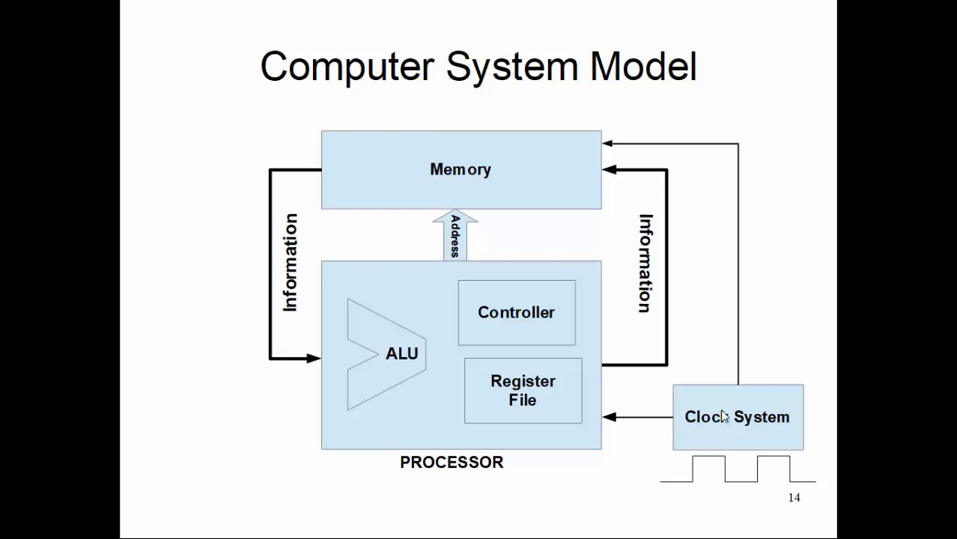
{"action": "mouse_move", "coordinate": [662, 489]}
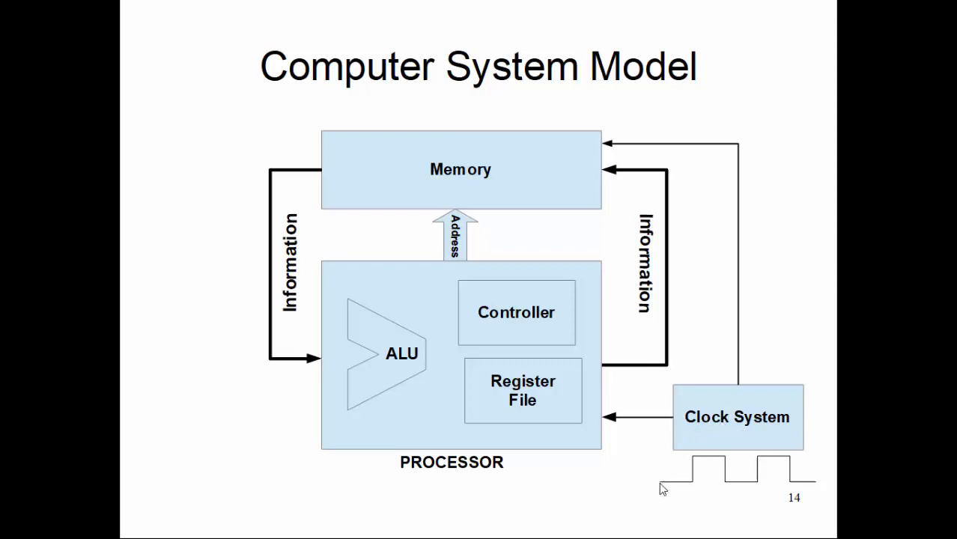
{"action": "mouse_move", "coordinate": [656, 487]}
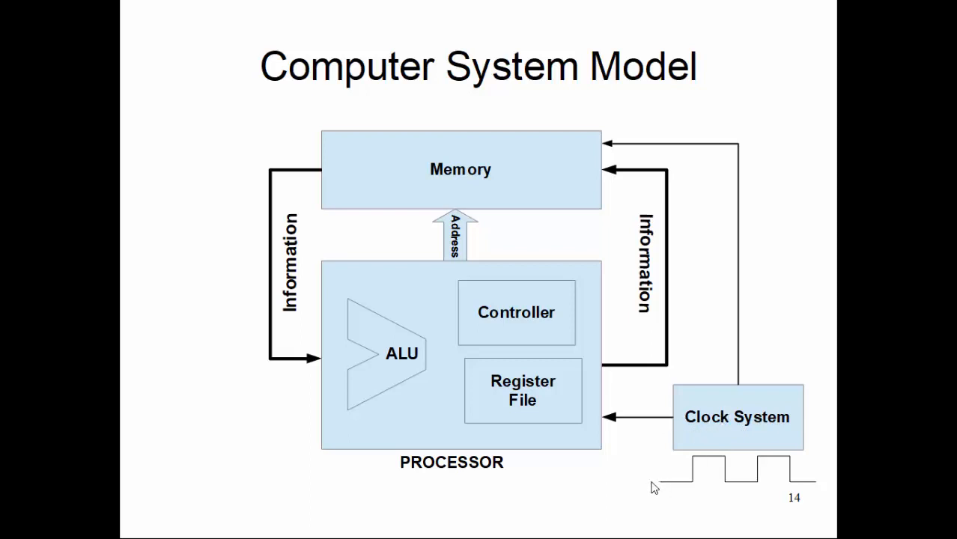
{"action": "mouse_move", "coordinate": [792, 472]}
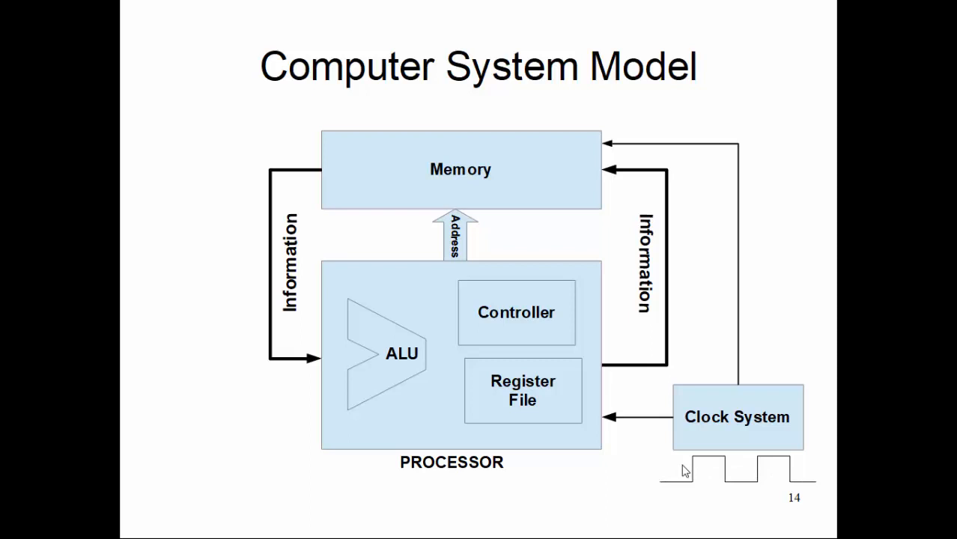
{"action": "mouse_move", "coordinate": [792, 455]}
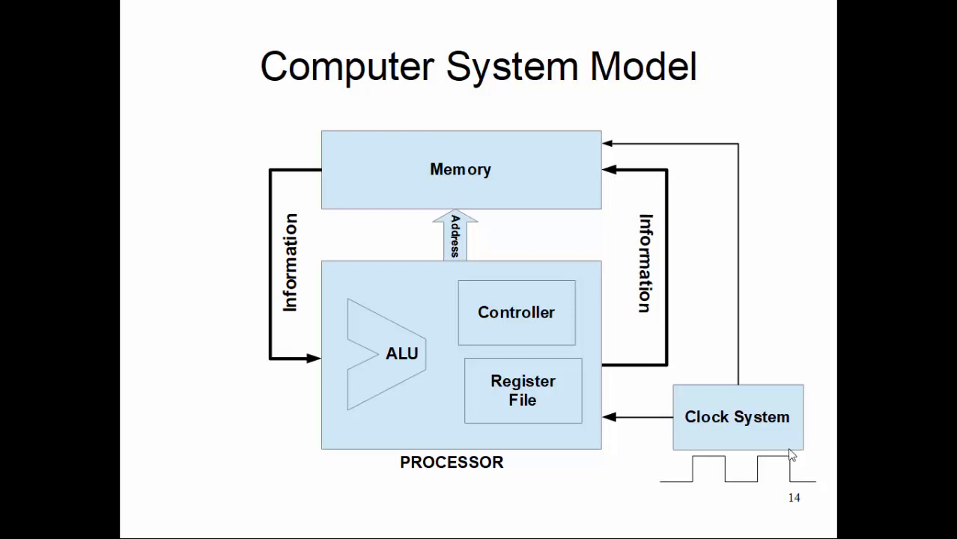
{"action": "mouse_move", "coordinate": [705, 427]}
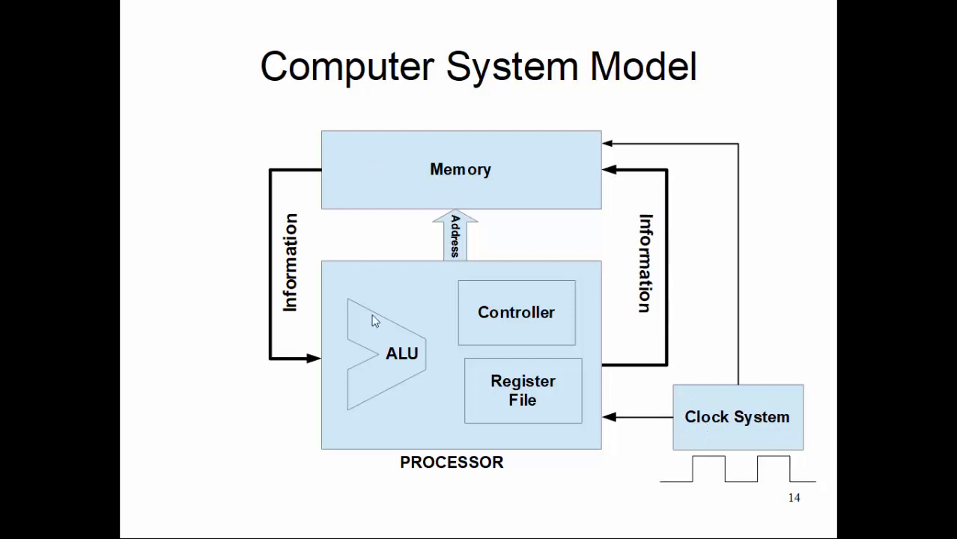
{"action": "mouse_move", "coordinate": [711, 425]}
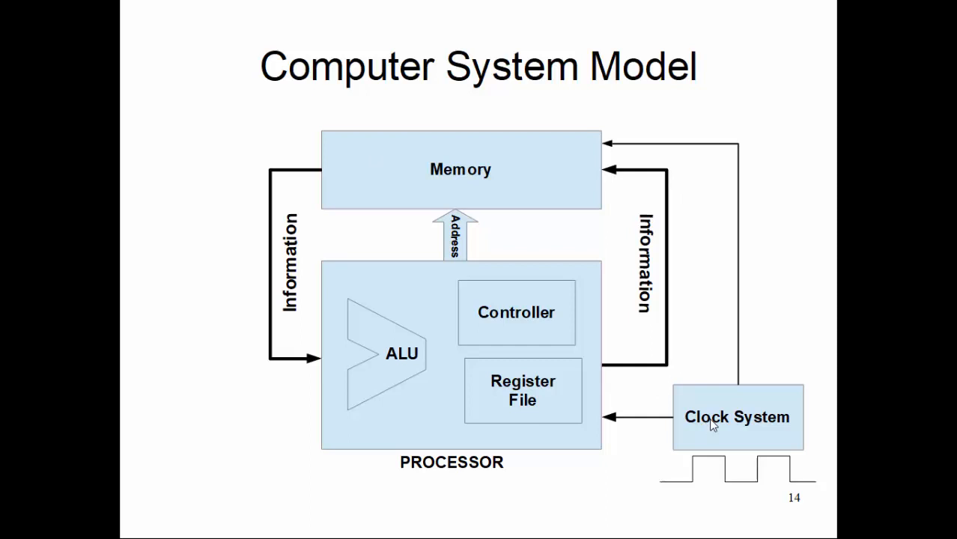
{"action": "mouse_move", "coordinate": [691, 462]}
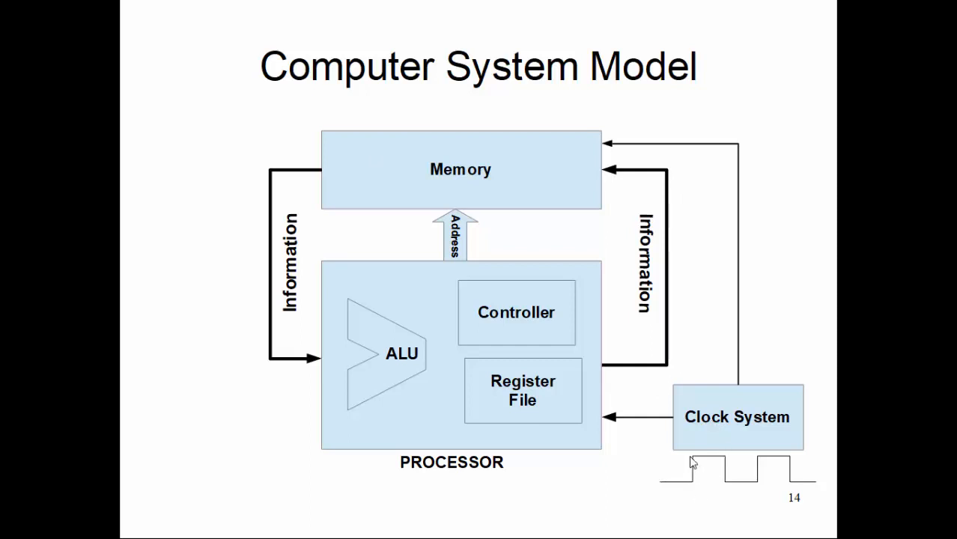
{"action": "mouse_move", "coordinate": [751, 499]}
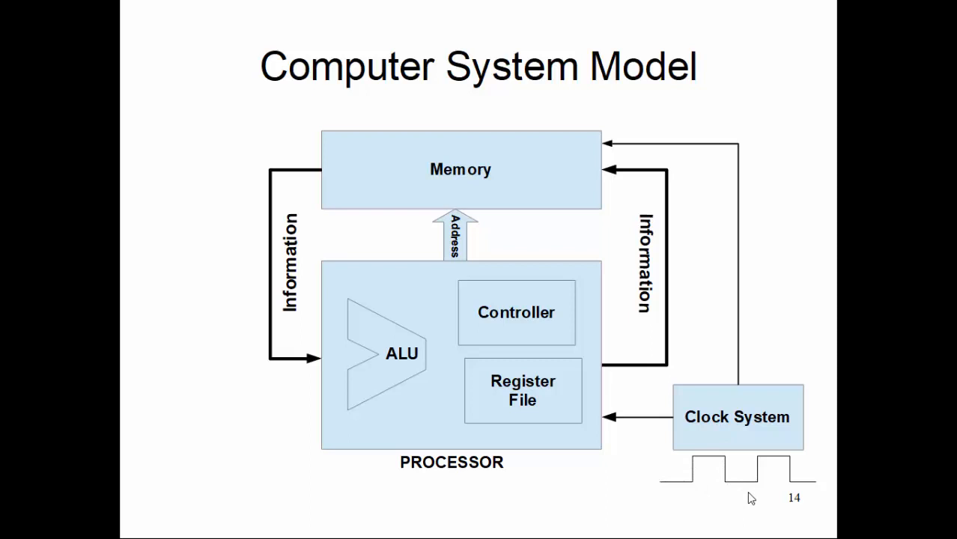
{"action": "mouse_move", "coordinate": [546, 281]}
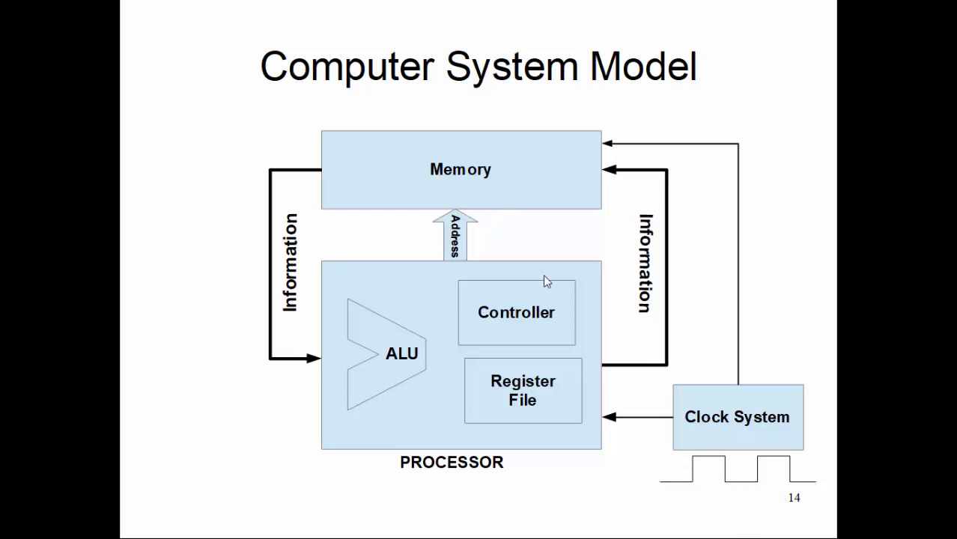
{"action": "mouse_move", "coordinate": [713, 387]}
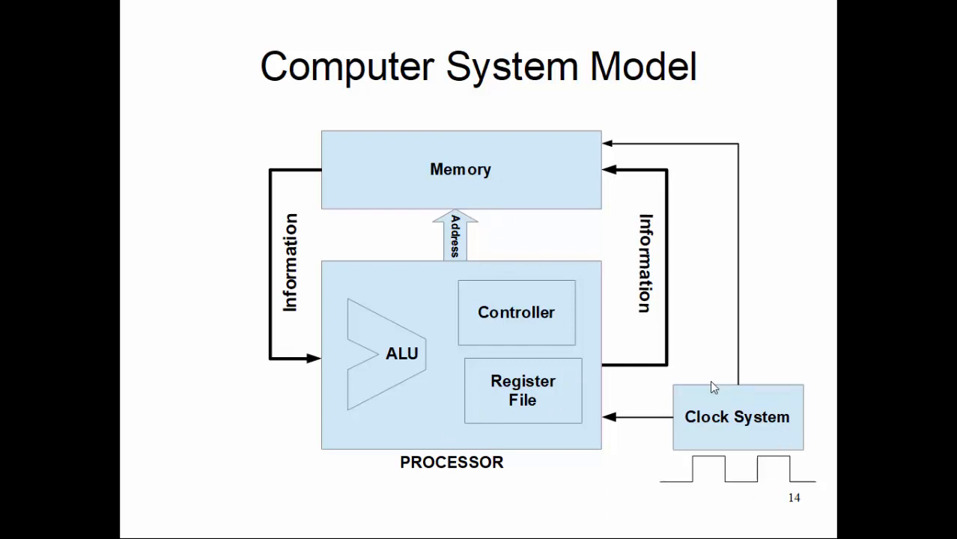
{"action": "mouse_move", "coordinate": [472, 142]}
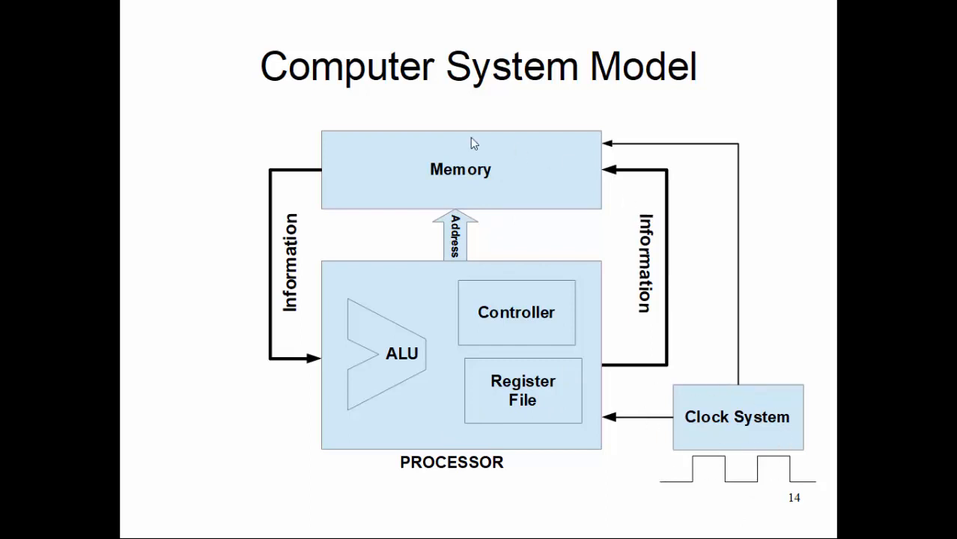
{"action": "mouse_move", "coordinate": [588, 176]}
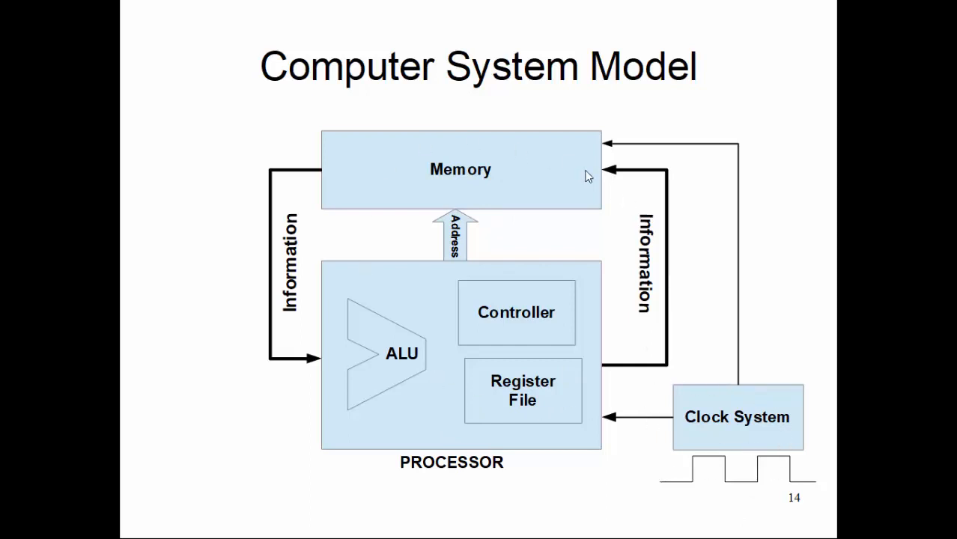
{"action": "mouse_move", "coordinate": [564, 323]}
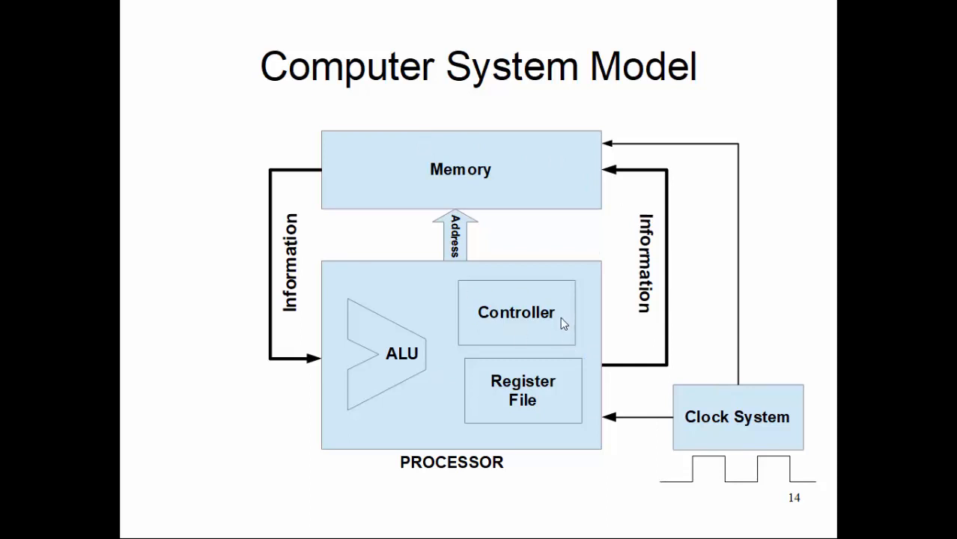
{"action": "mouse_move", "coordinate": [459, 174]}
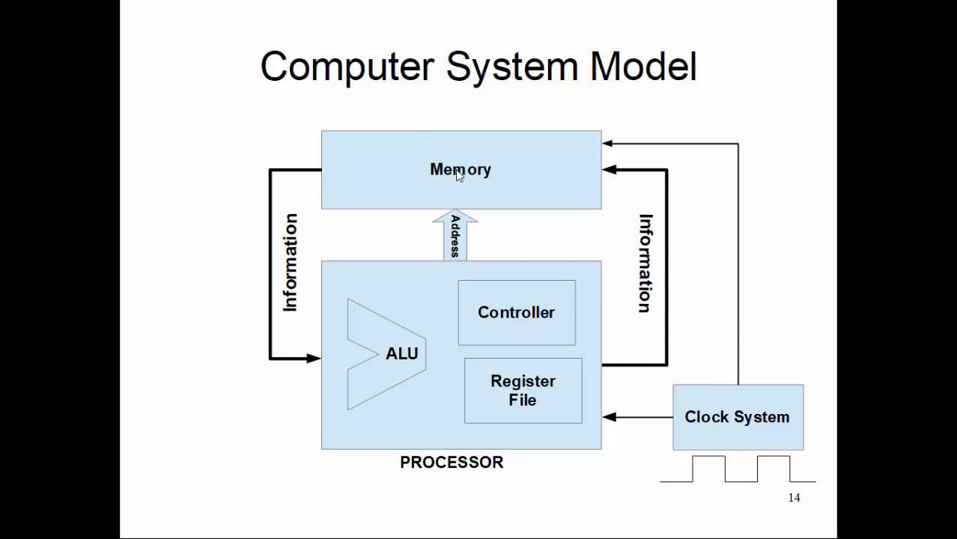
{"action": "mouse_move", "coordinate": [375, 325]}
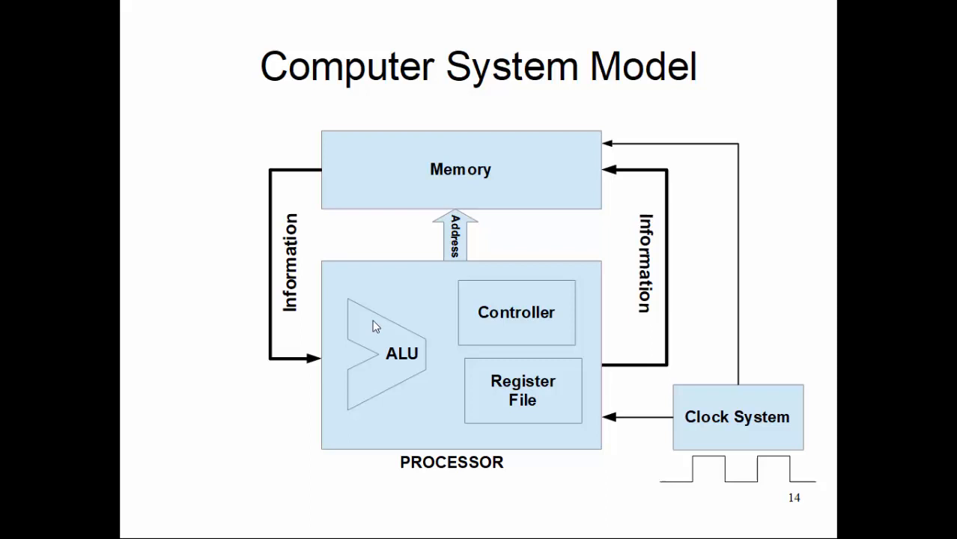
{"action": "mouse_move", "coordinate": [588, 409]}
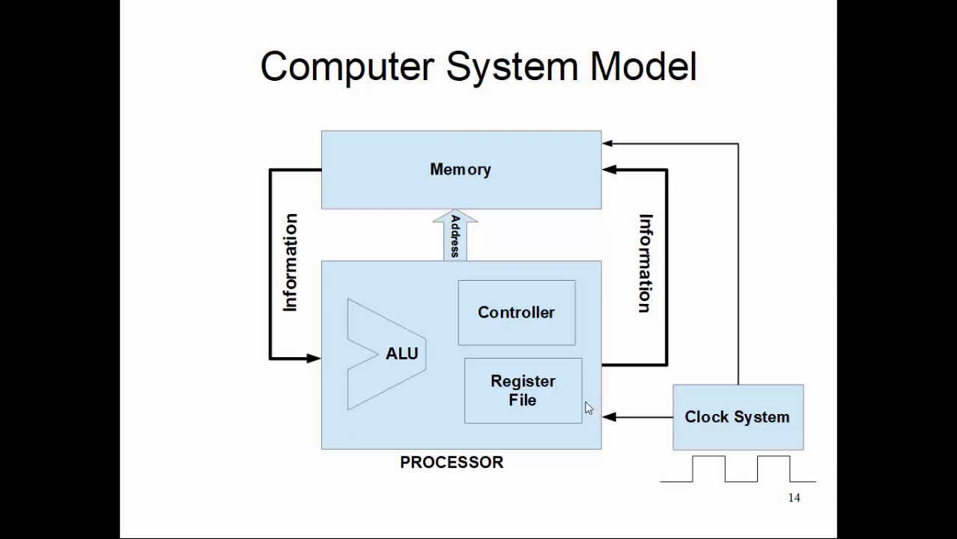
{"action": "mouse_move", "coordinate": [691, 456]}
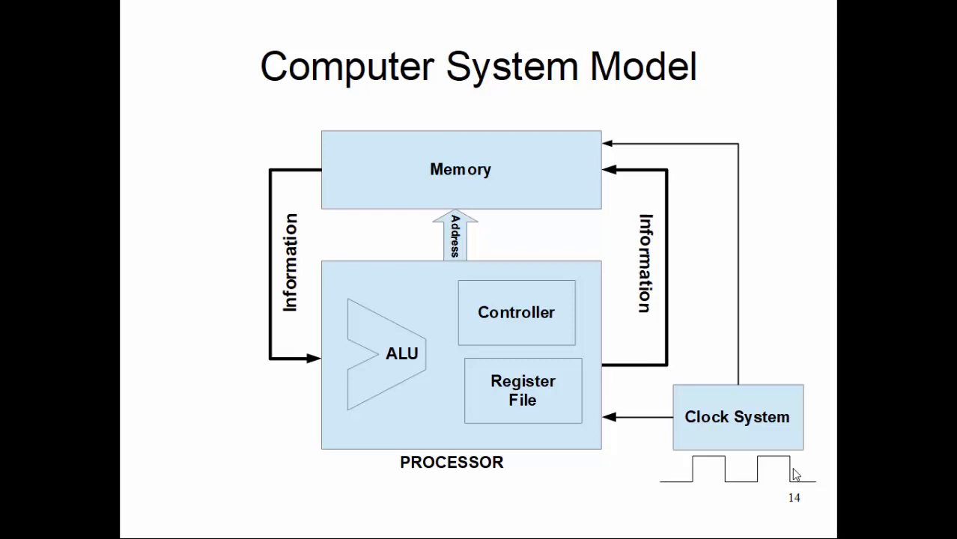
{"action": "mouse_move", "coordinate": [713, 459]}
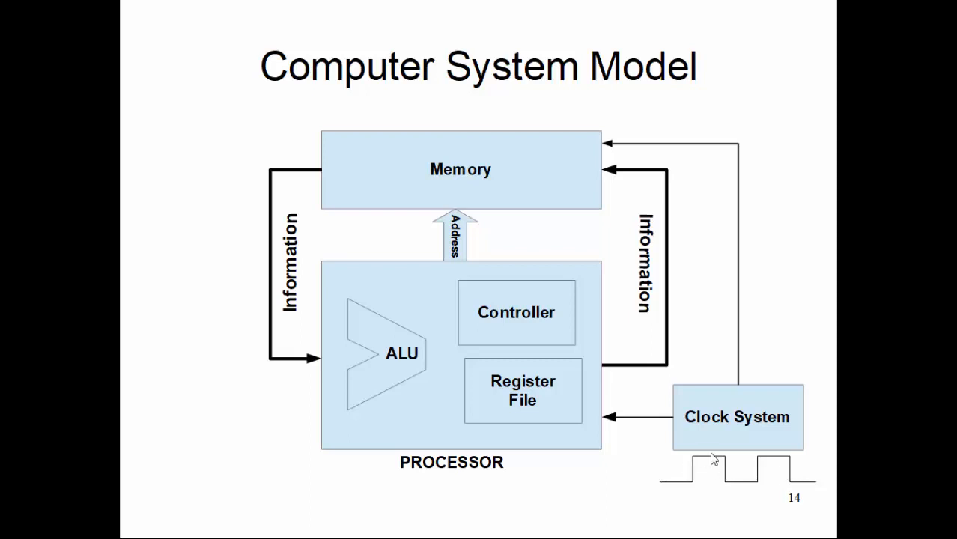
{"action": "mouse_move", "coordinate": [773, 473]}
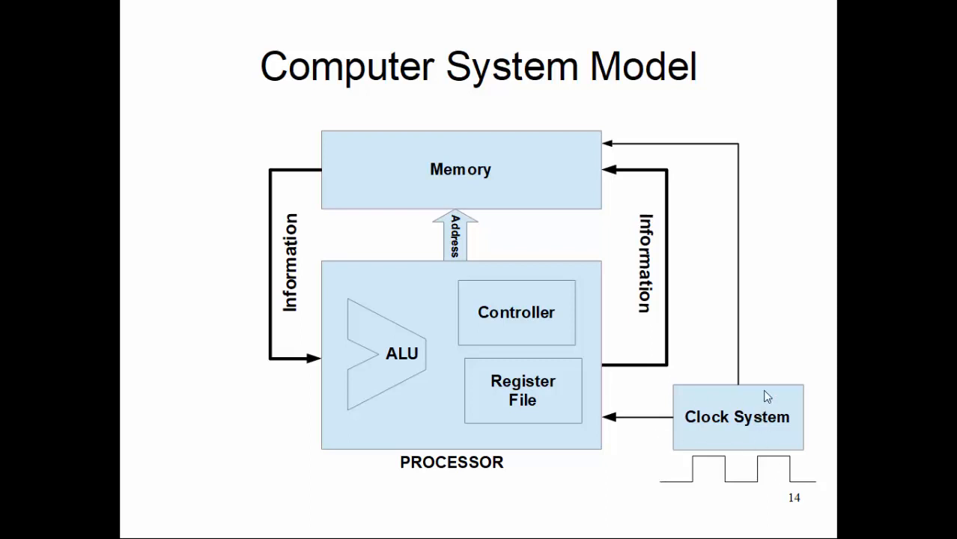
{"action": "mouse_move", "coordinate": [754, 424]}
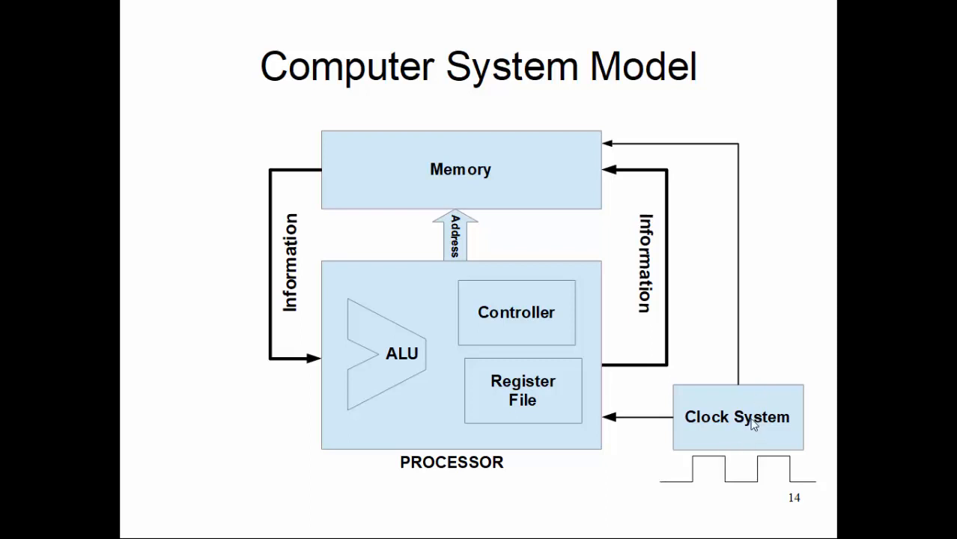
{"action": "mouse_move", "coordinate": [721, 450]}
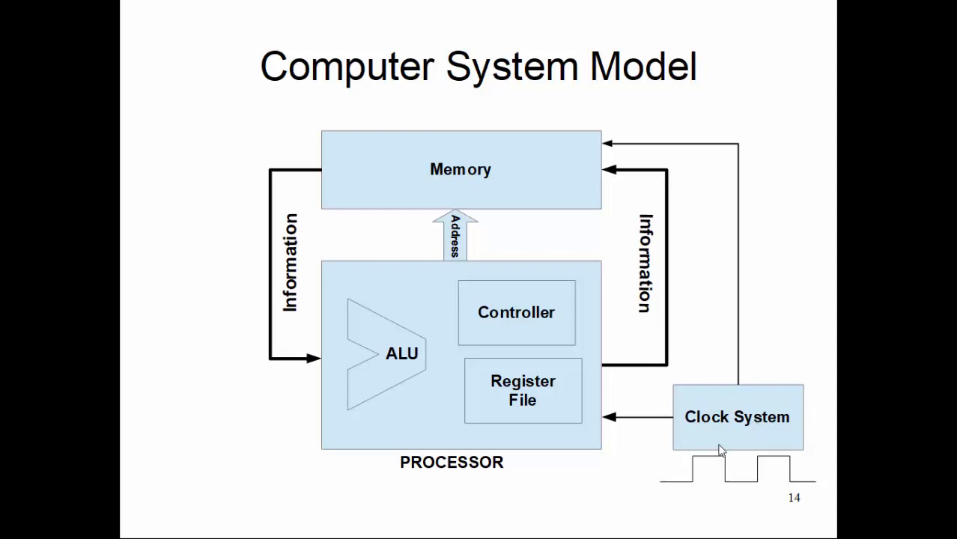
{"action": "mouse_move", "coordinate": [774, 438]}
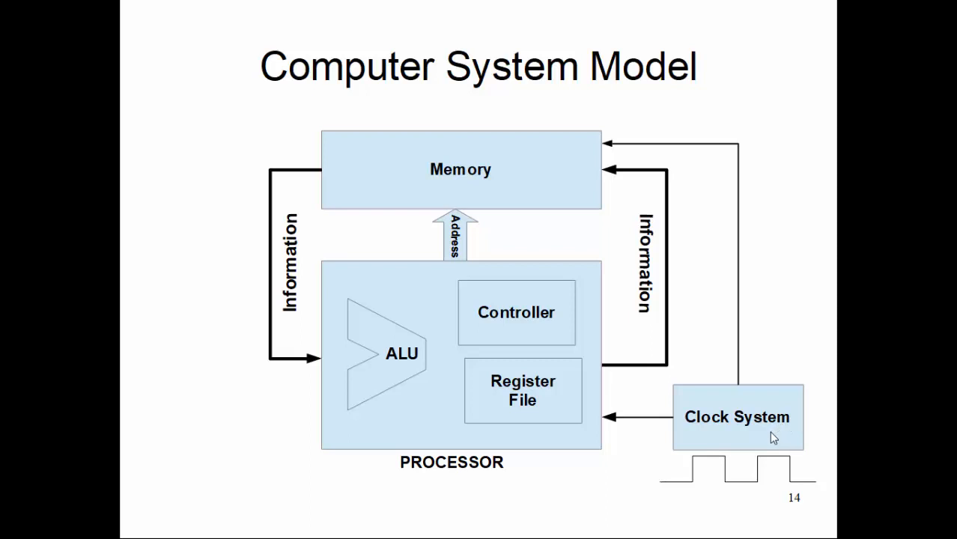
{"action": "mouse_move", "coordinate": [479, 175]}
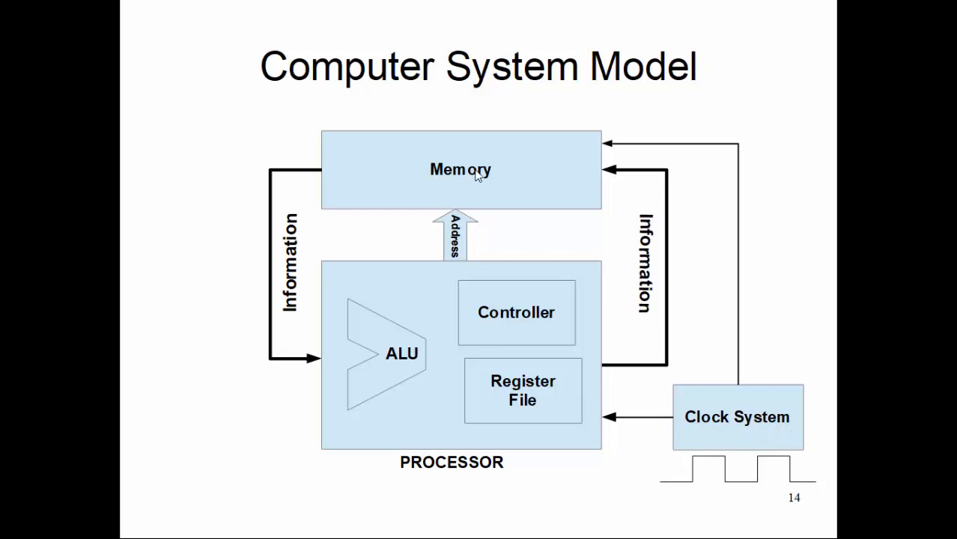
{"action": "mouse_move", "coordinate": [737, 420]}
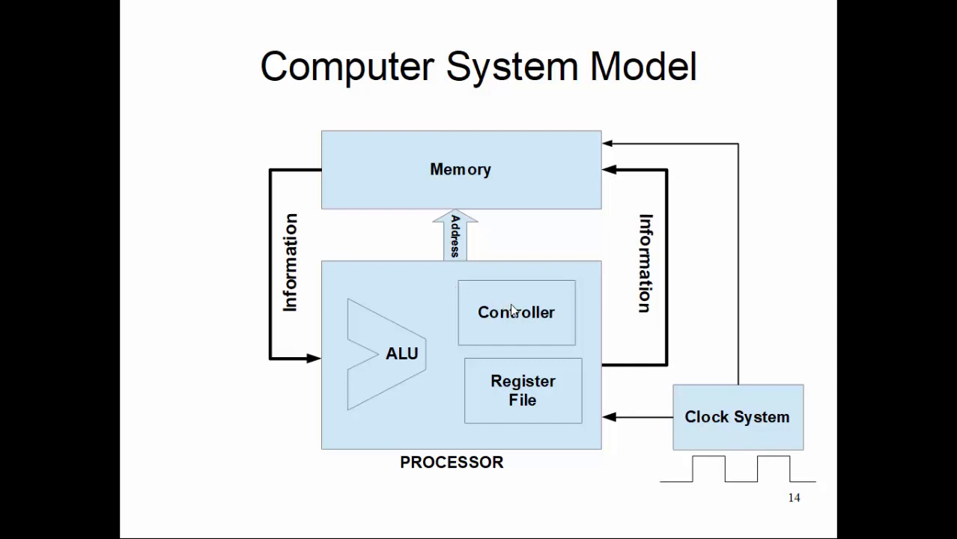
{"action": "mouse_move", "coordinate": [534, 188]}
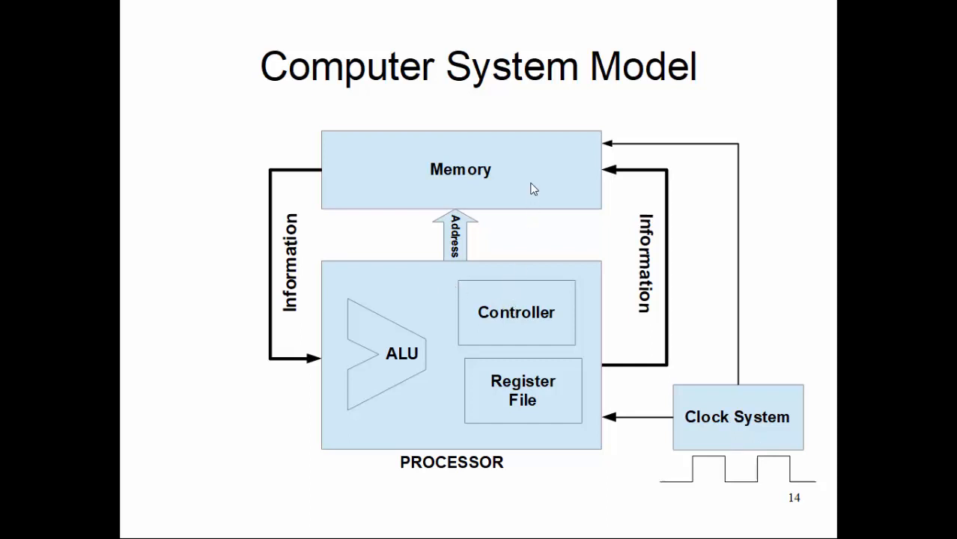
{"action": "mouse_move", "coordinate": [443, 176]}
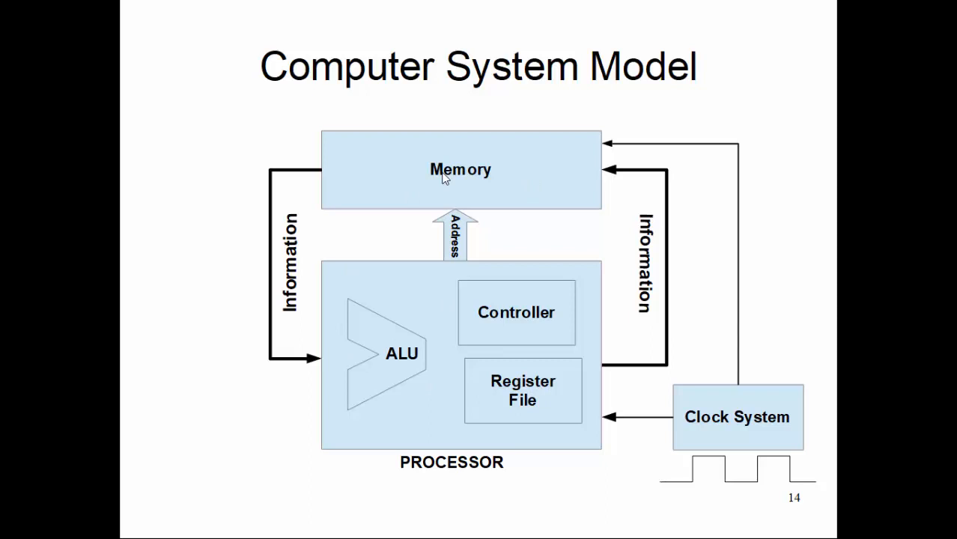
{"action": "mouse_move", "coordinate": [524, 382]}
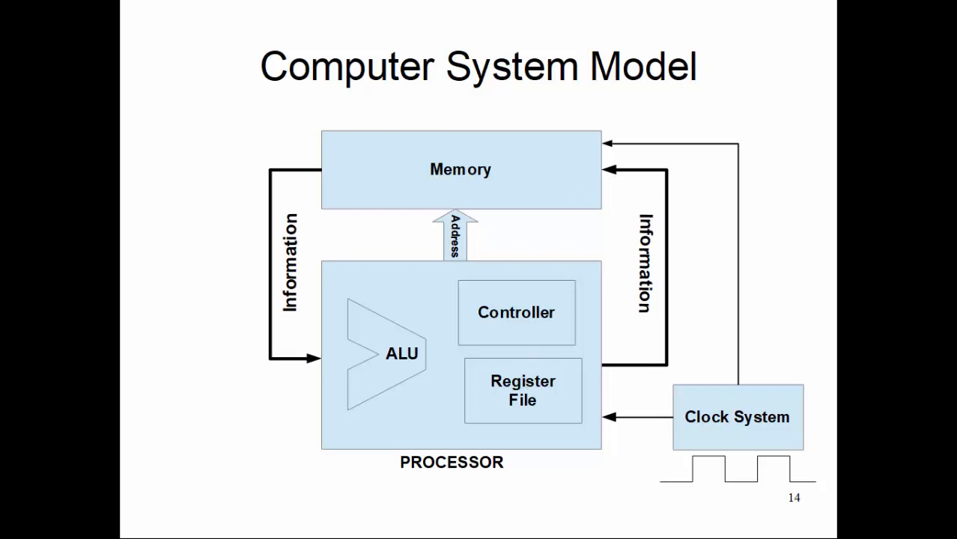
{"action": "mouse_move", "coordinate": [502, 313]}
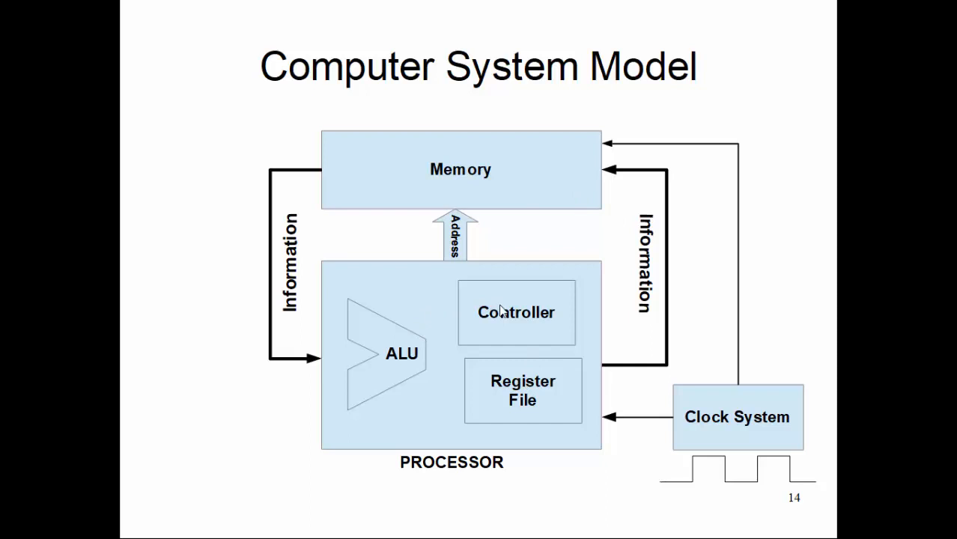
{"action": "mouse_move", "coordinate": [502, 431]}
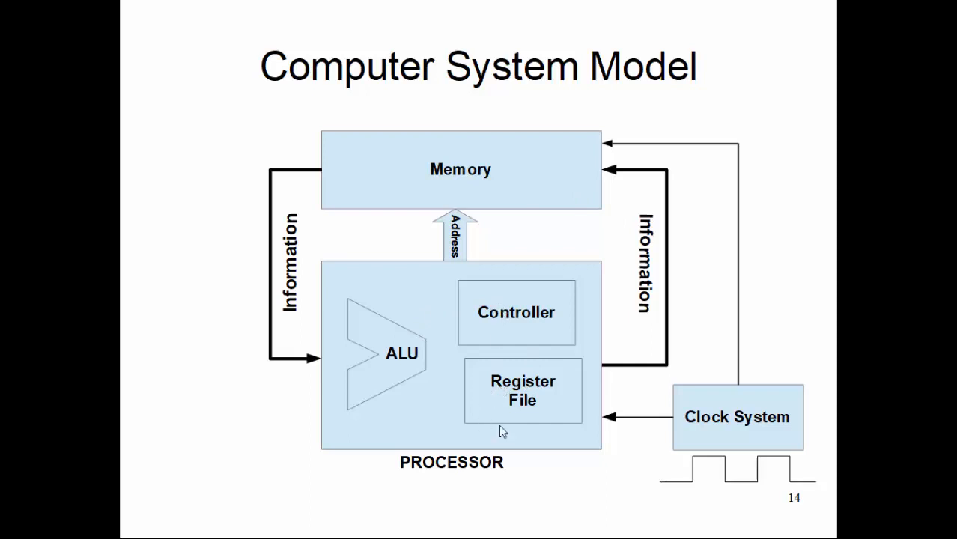
{"action": "mouse_move", "coordinate": [495, 275]}
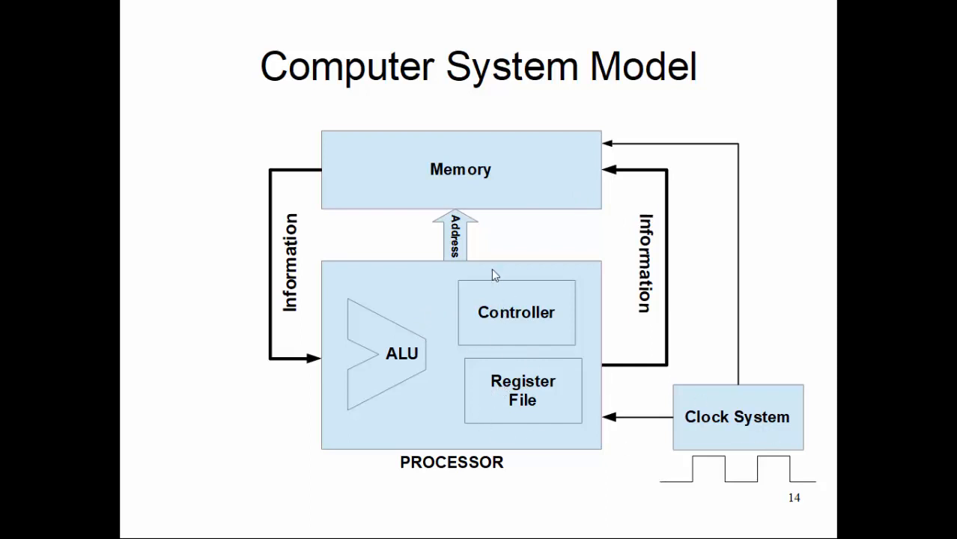
{"action": "mouse_move", "coordinate": [486, 303]}
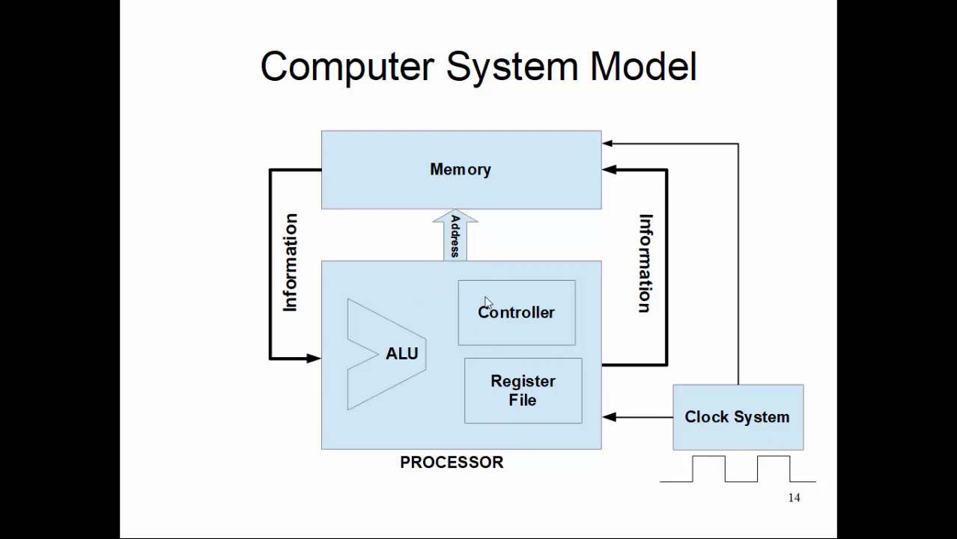
{"action": "mouse_move", "coordinate": [396, 255]}
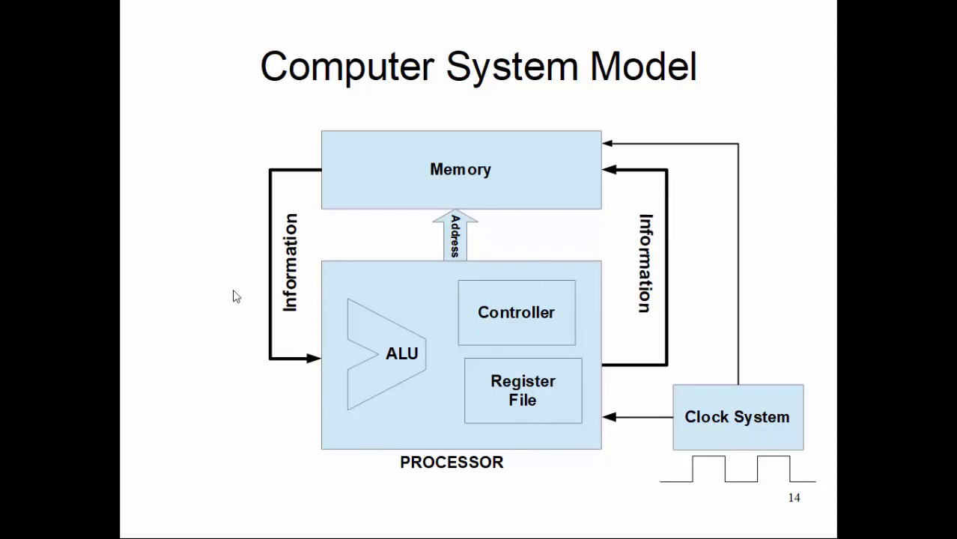
{"action": "mouse_move", "coordinate": [581, 312]}
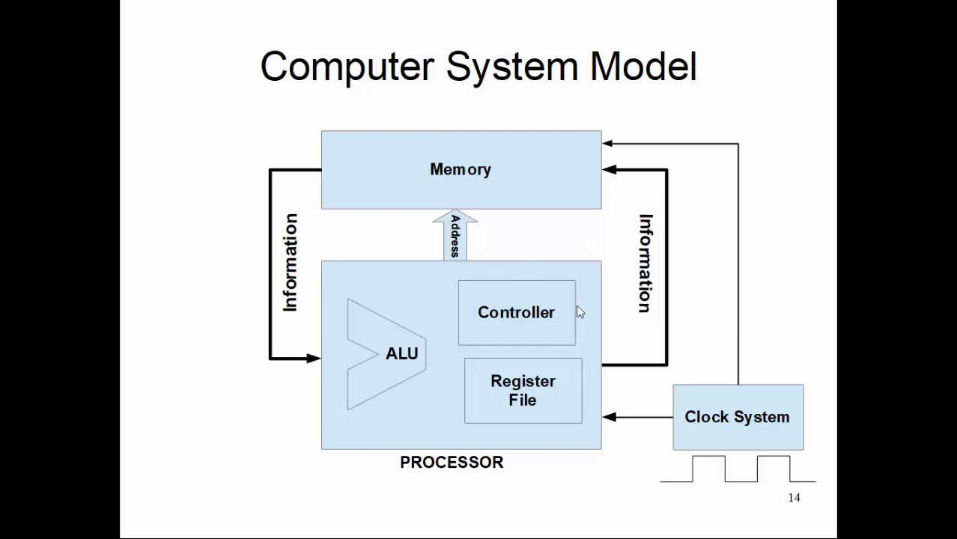
{"action": "mouse_move", "coordinate": [576, 293]}
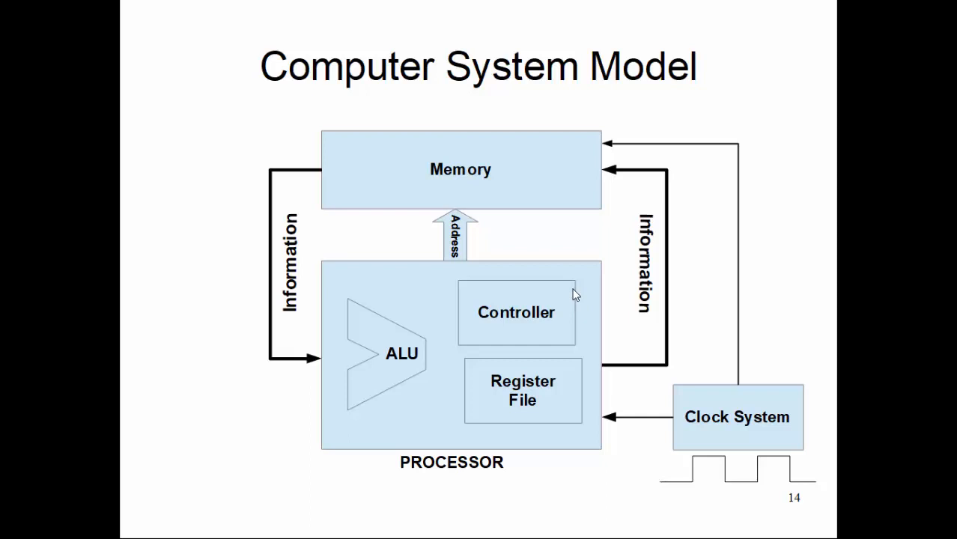
{"action": "mouse_move", "coordinate": [560, 153]}
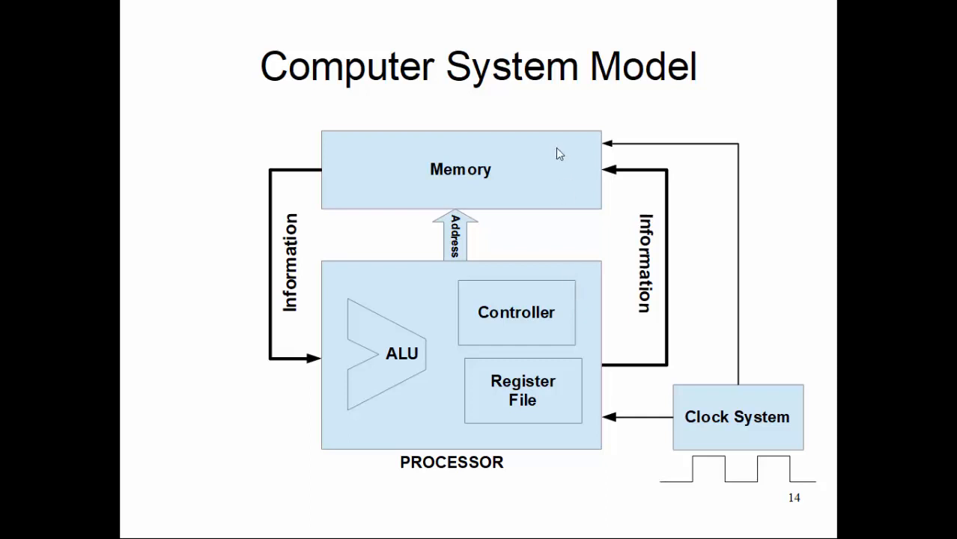
{"action": "mouse_move", "coordinate": [546, 310]}
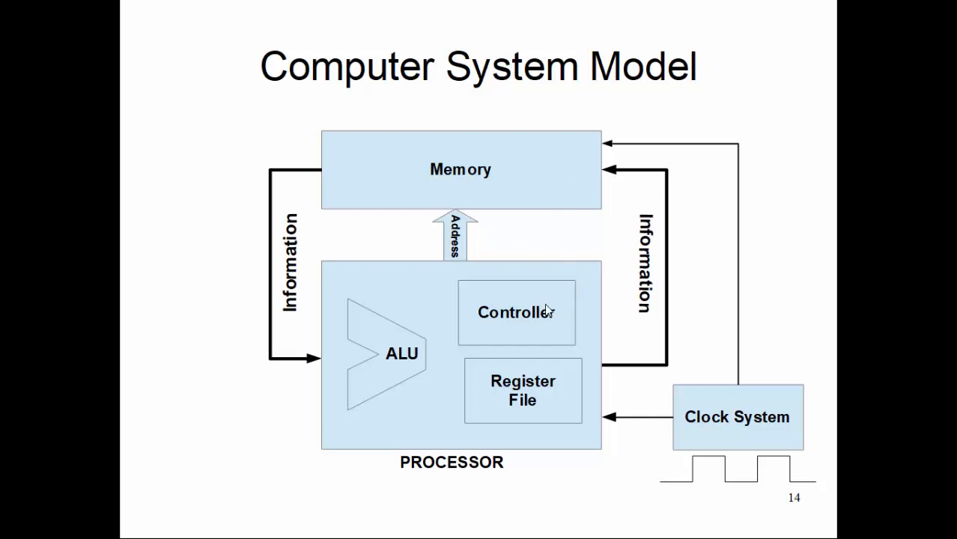
{"action": "mouse_move", "coordinate": [477, 168]}
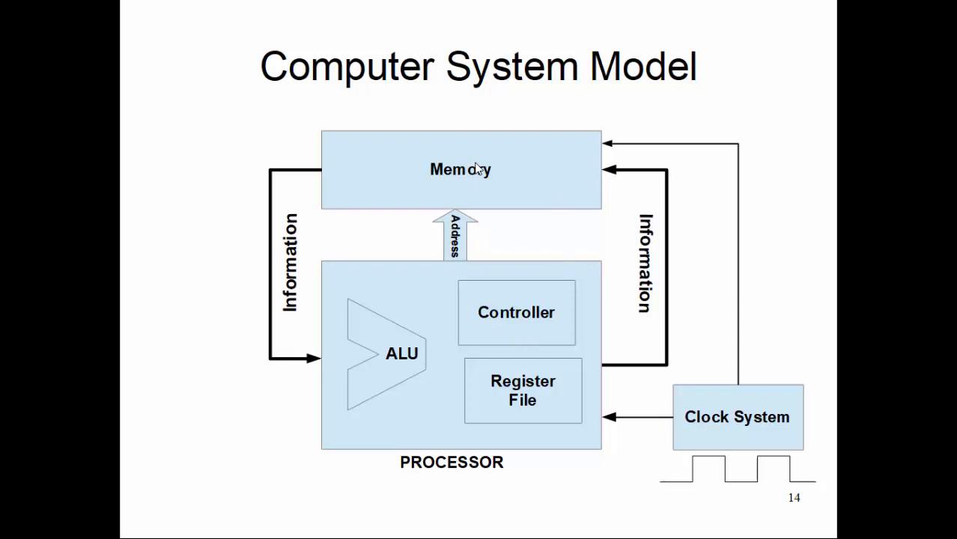
{"action": "mouse_move", "coordinate": [724, 401]}
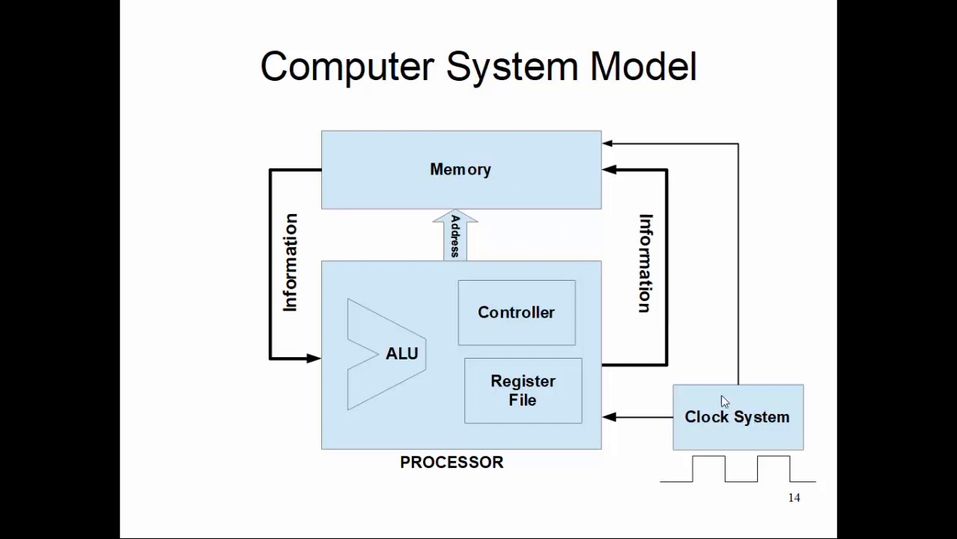